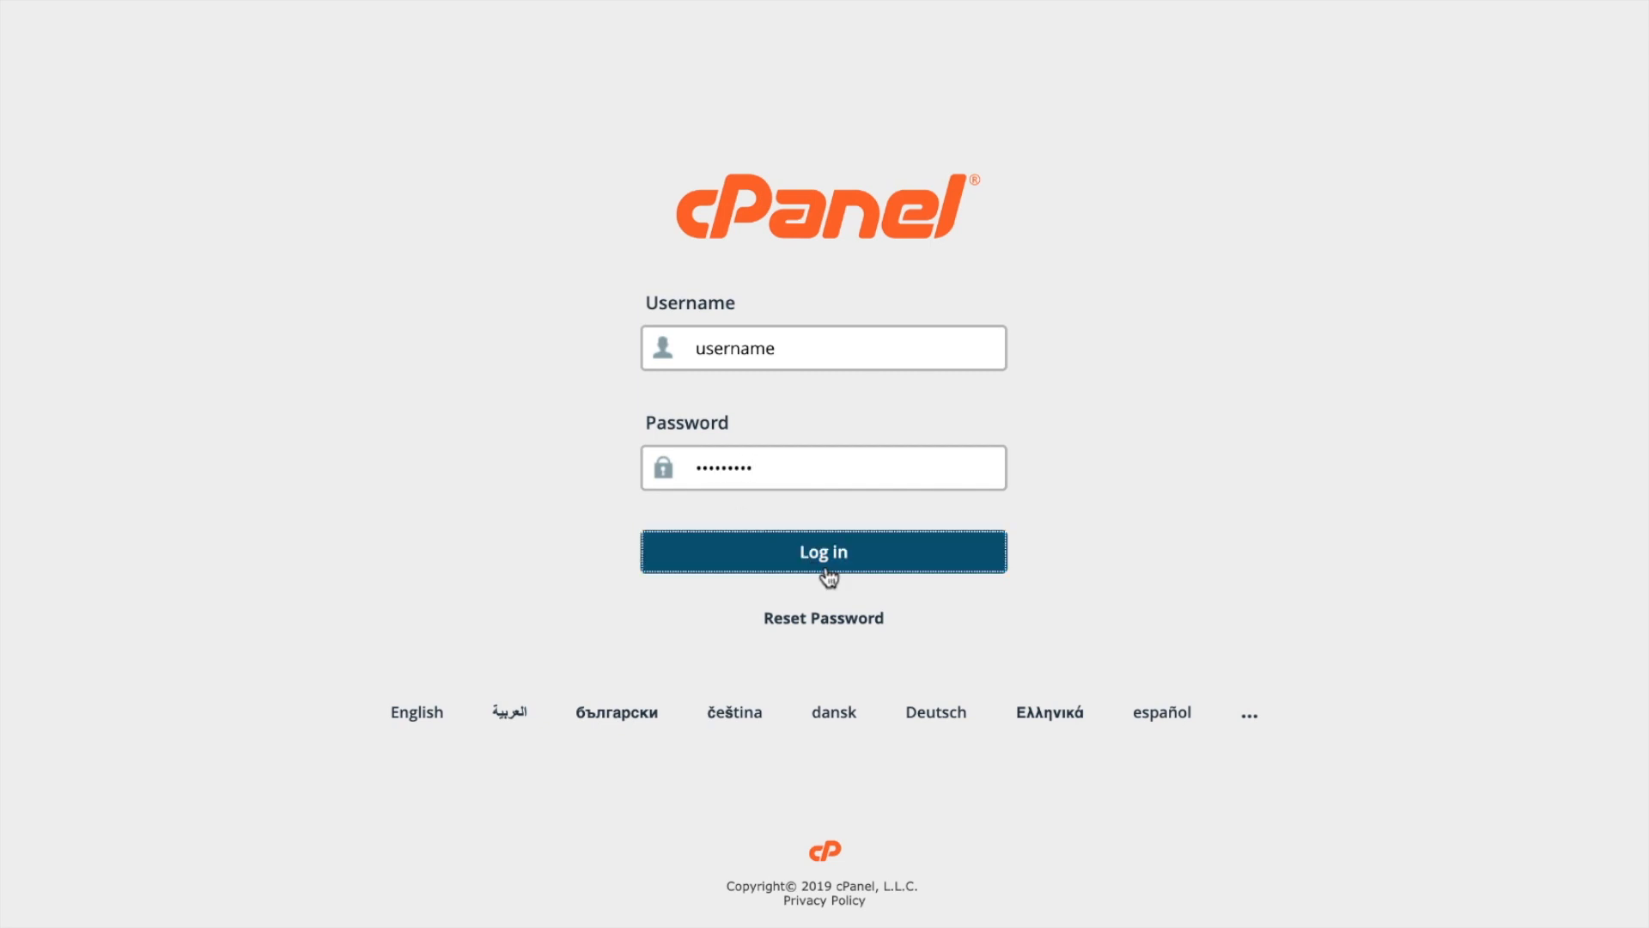
Step: Sign in to cPanel and scroll the dashboard down toward the Security section
{"action": "left_click", "coordinate": [824, 549]}
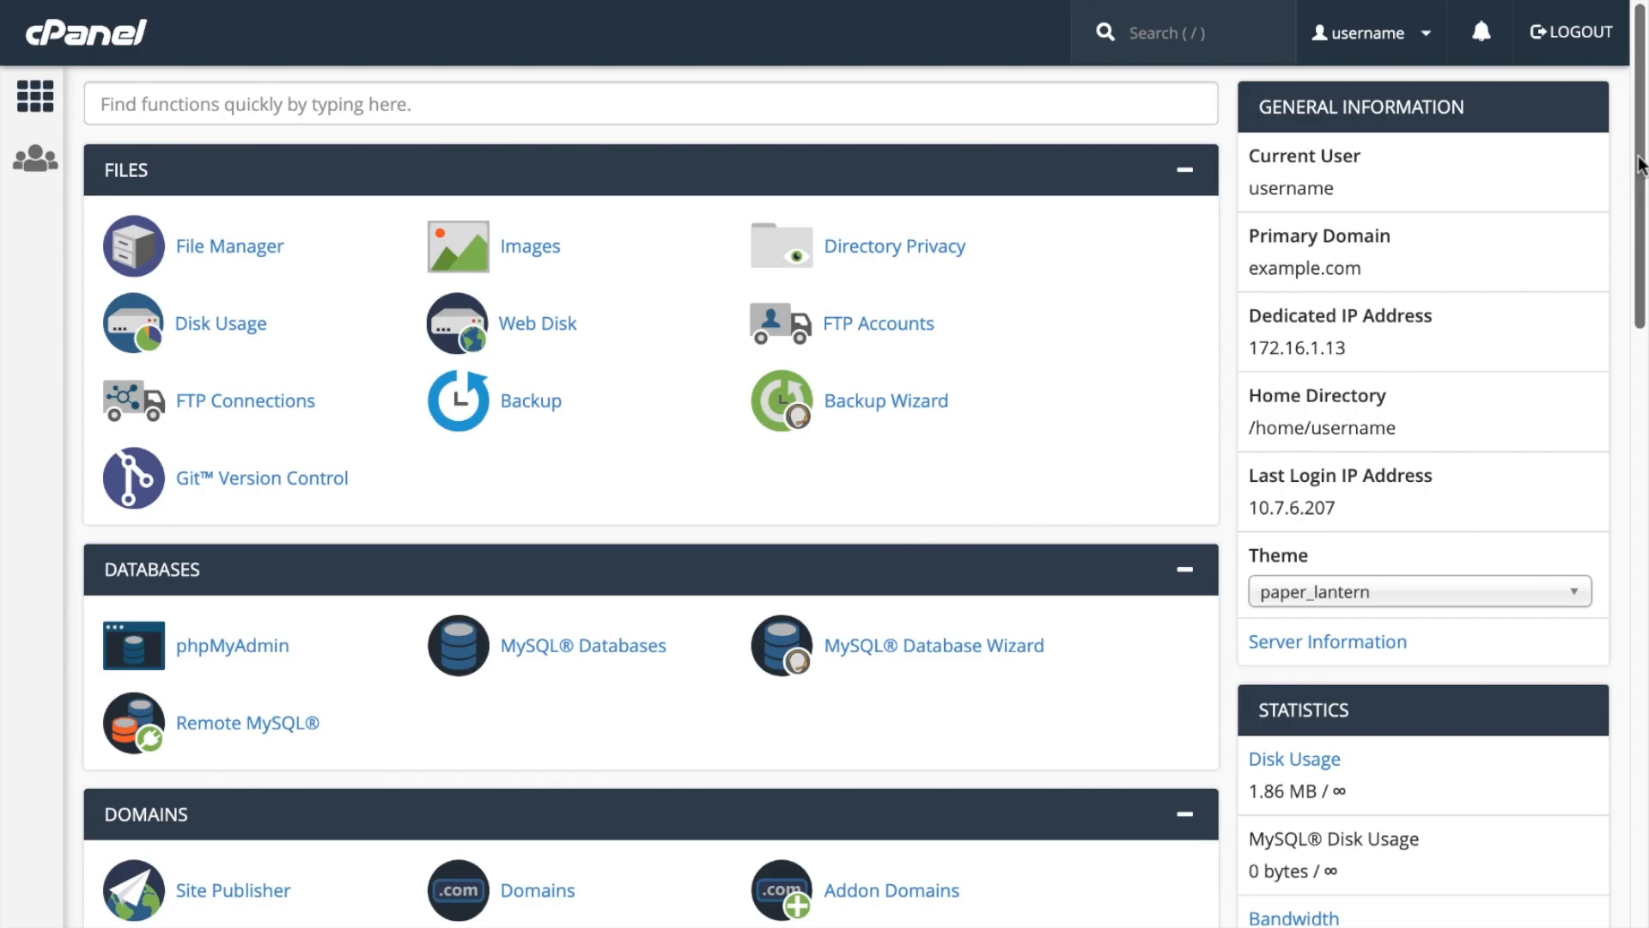
{"action": "scroll", "scroll_direction": "down", "scroll_amount": 3}
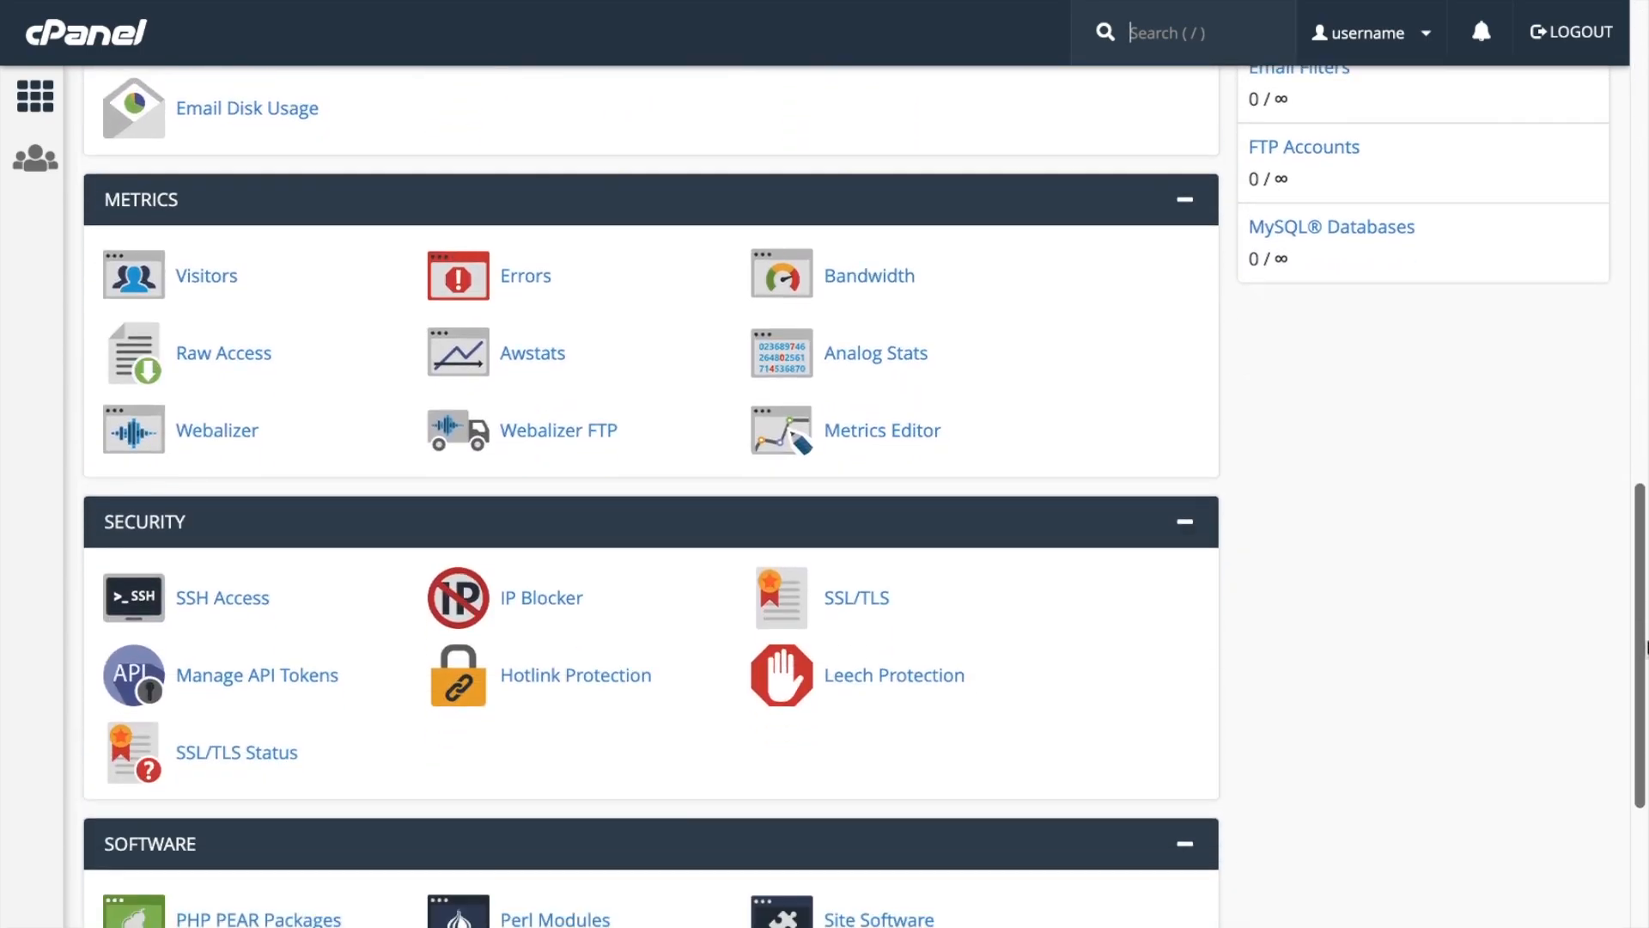
{"action": "scroll", "scroll_direction": "down", "scroll_amount": 3}
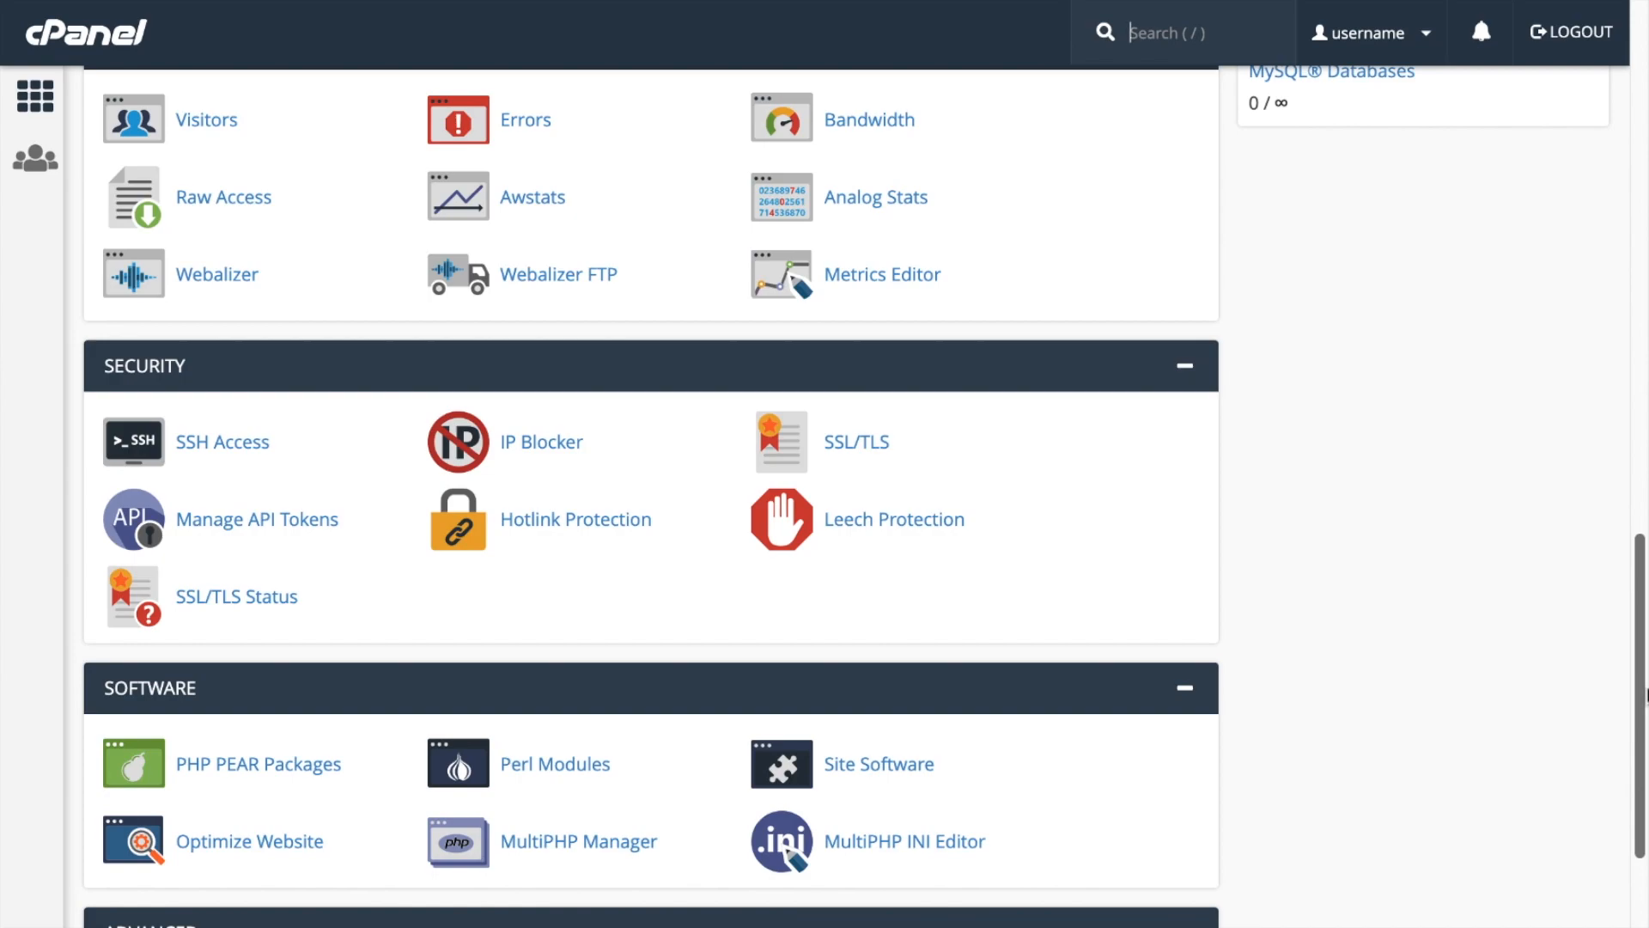
{"action": "mouse_move", "coordinate": [145, 536]}
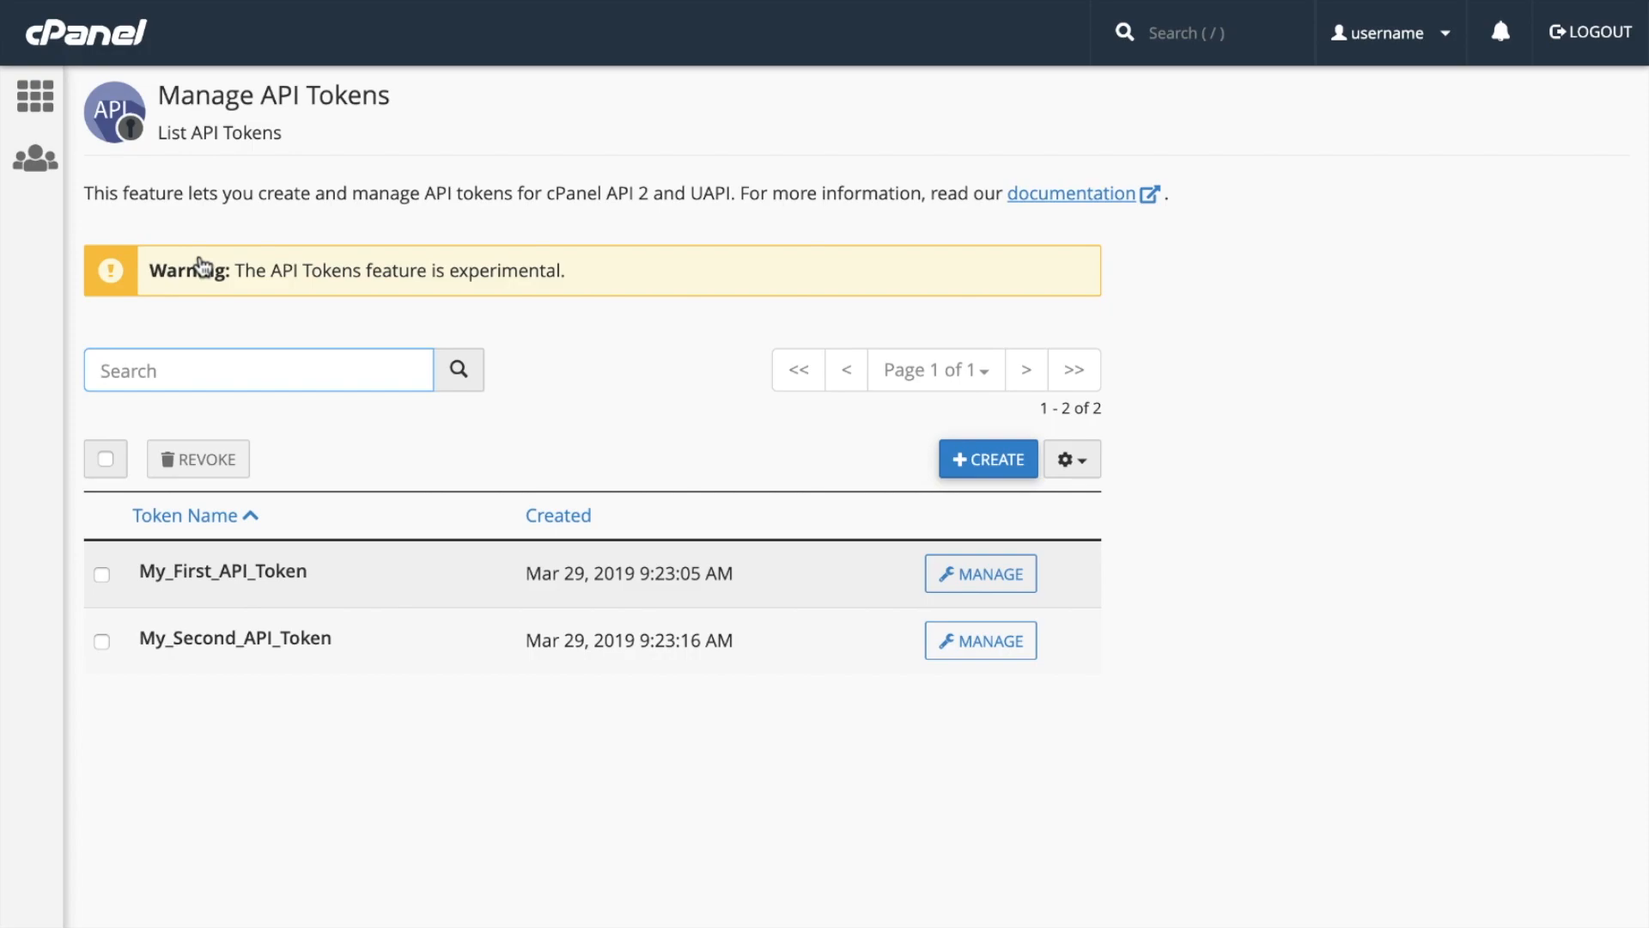
{"action": "left_click", "coordinate": [258, 369]}
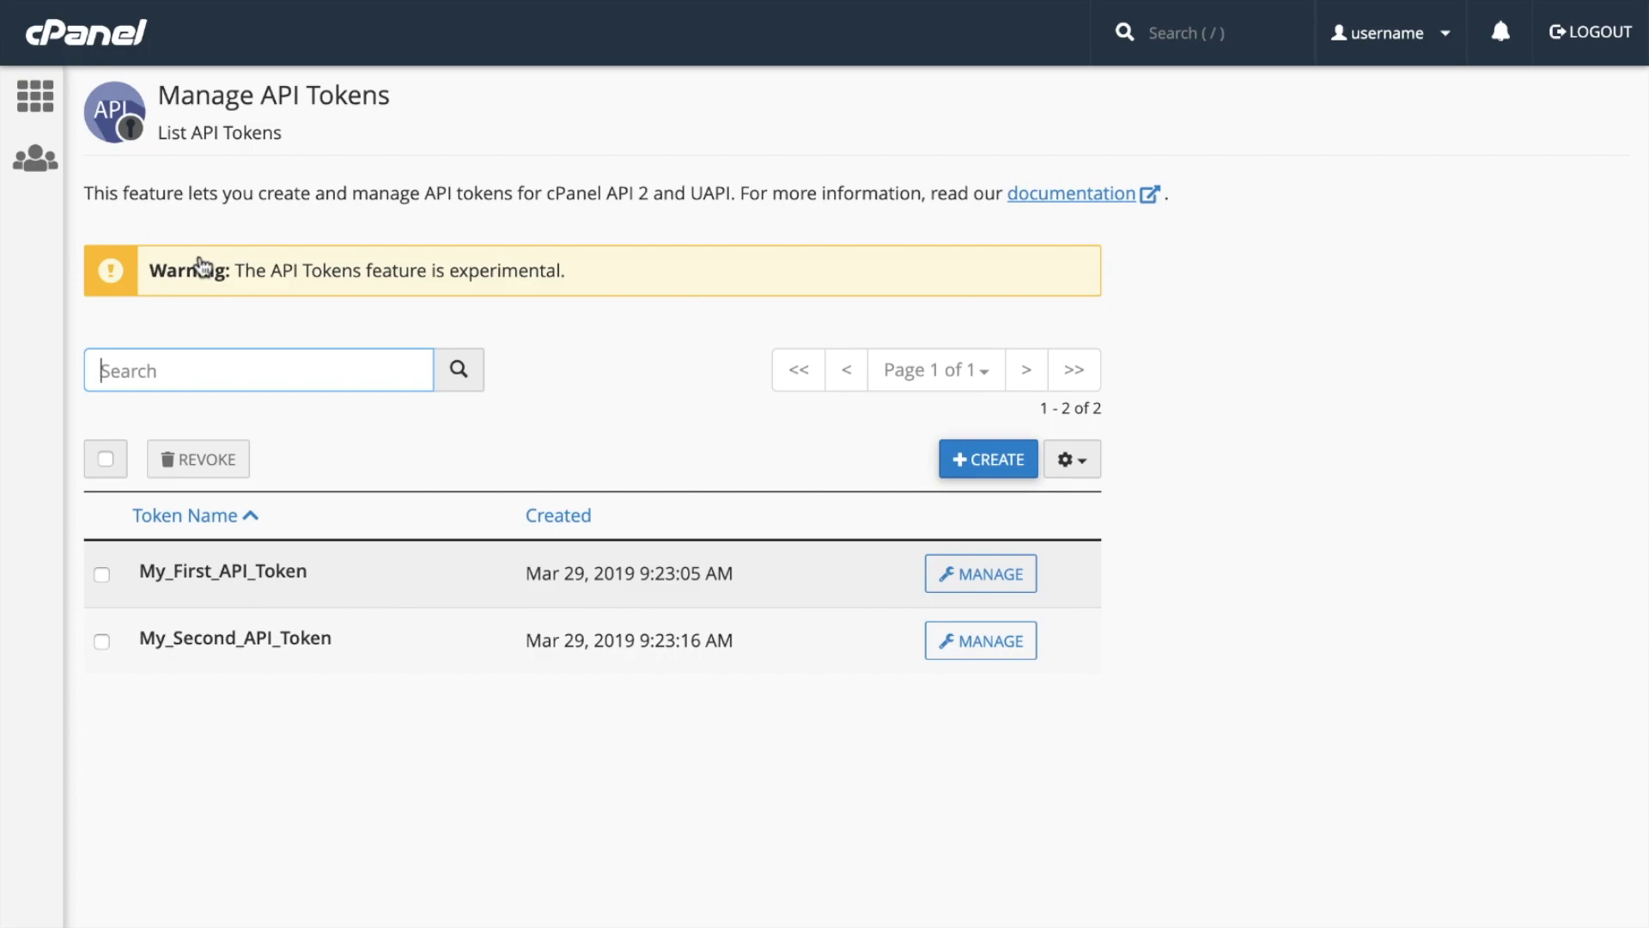
{"action": "type", "text": "first"}
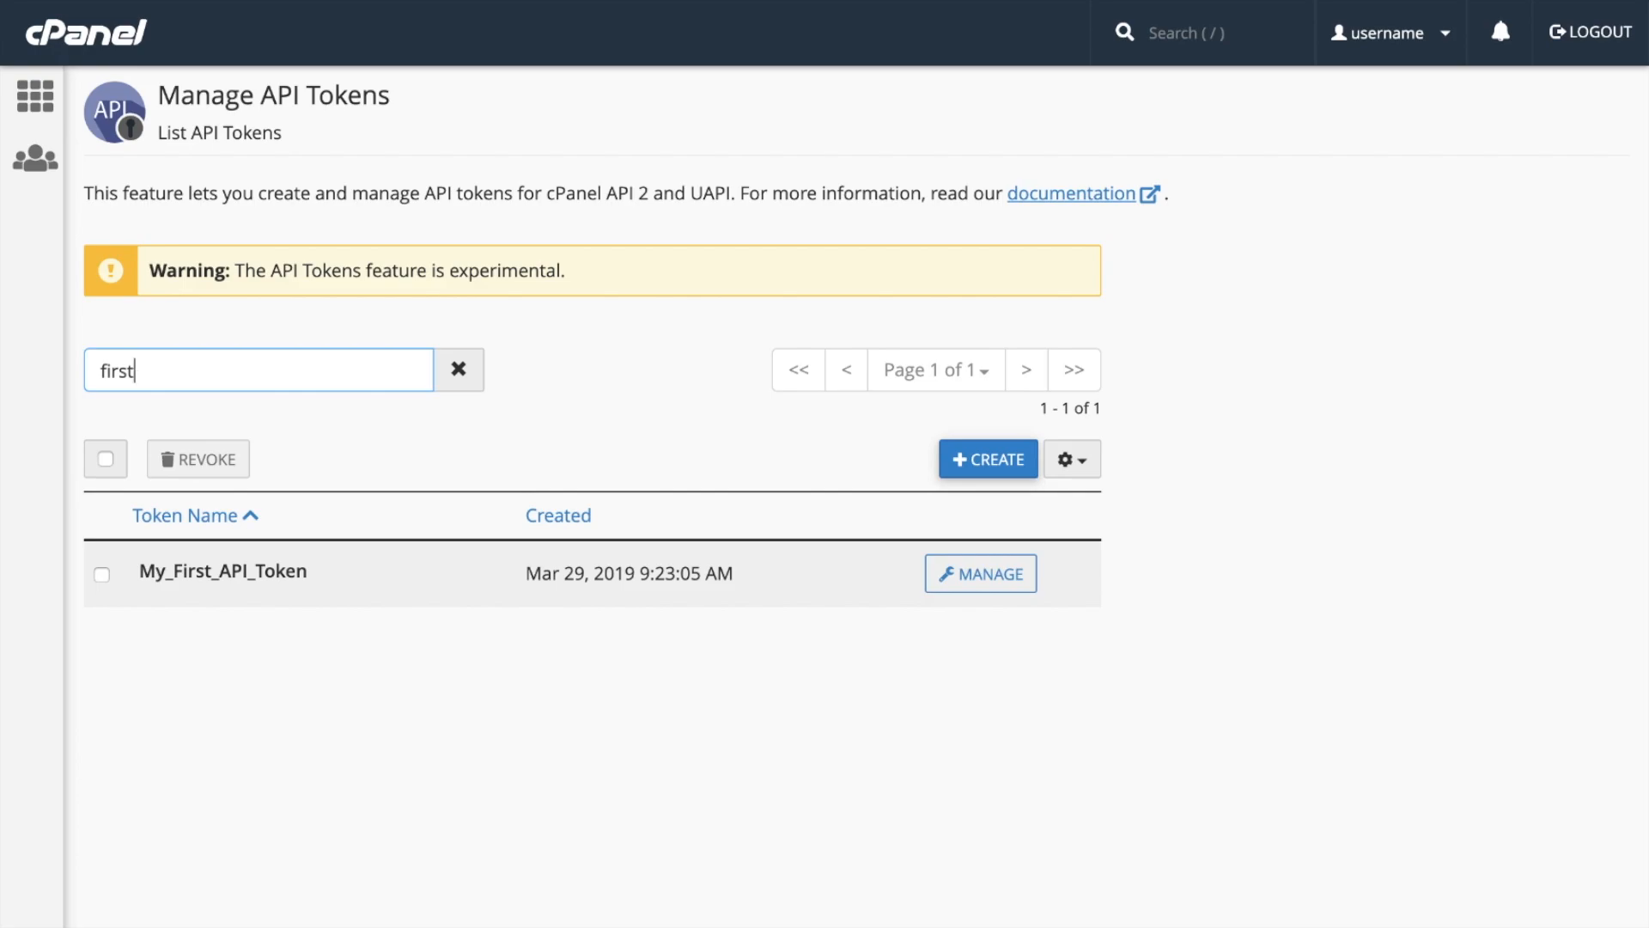
{"action": "left_click", "coordinate": [459, 369]}
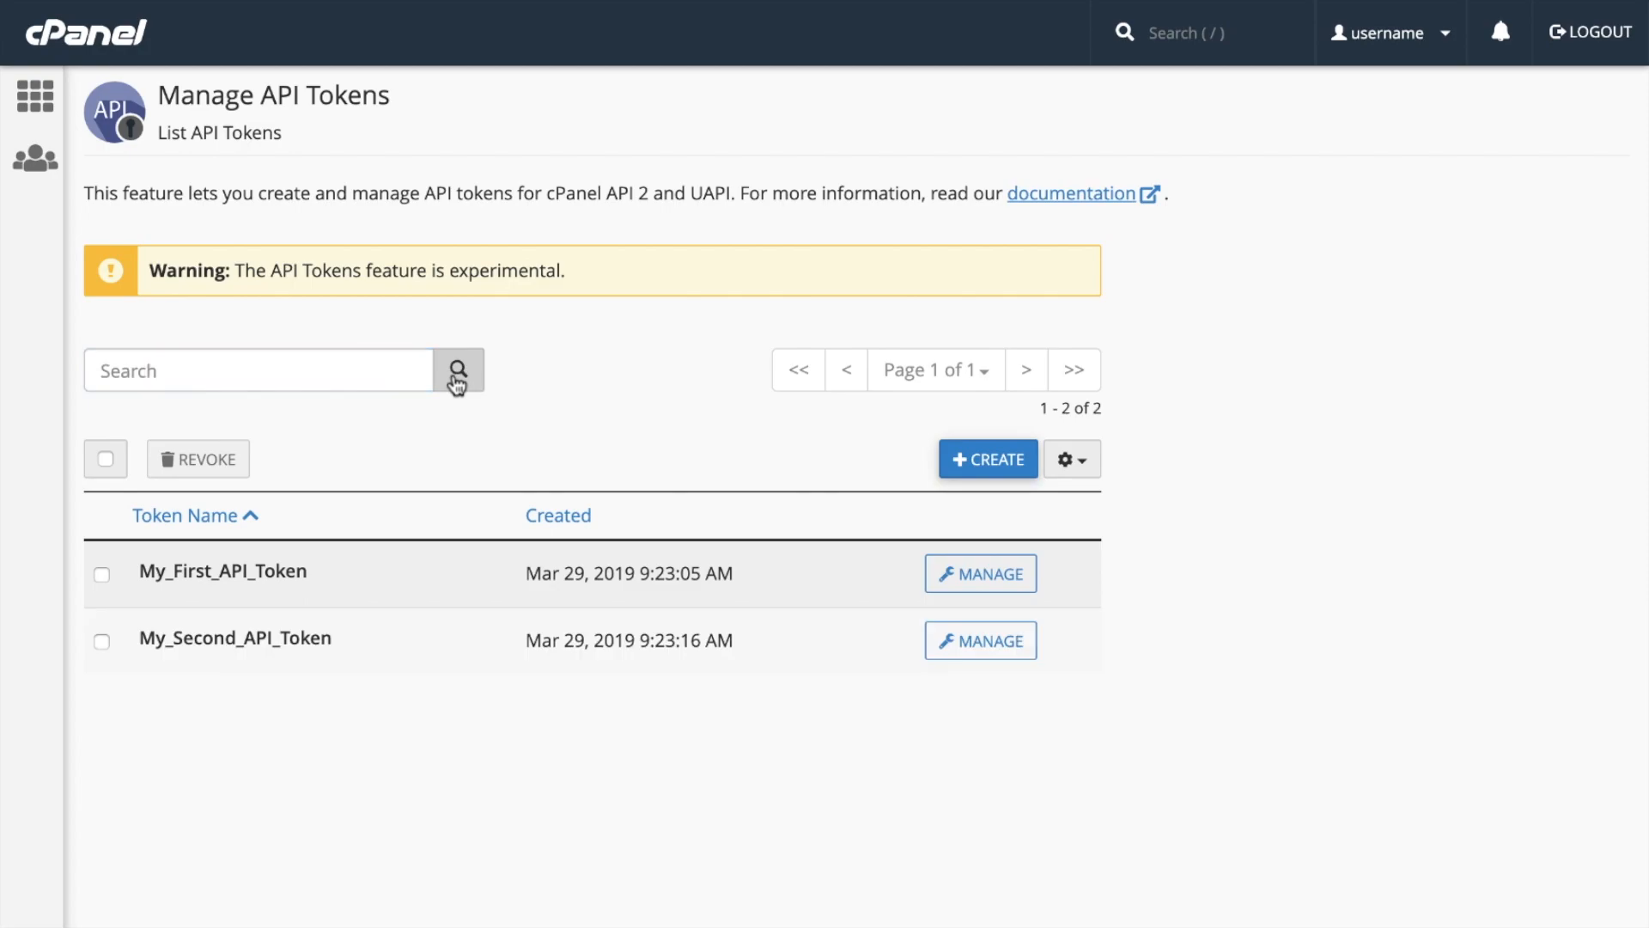
{"action": "mouse_move", "coordinate": [853, 483]}
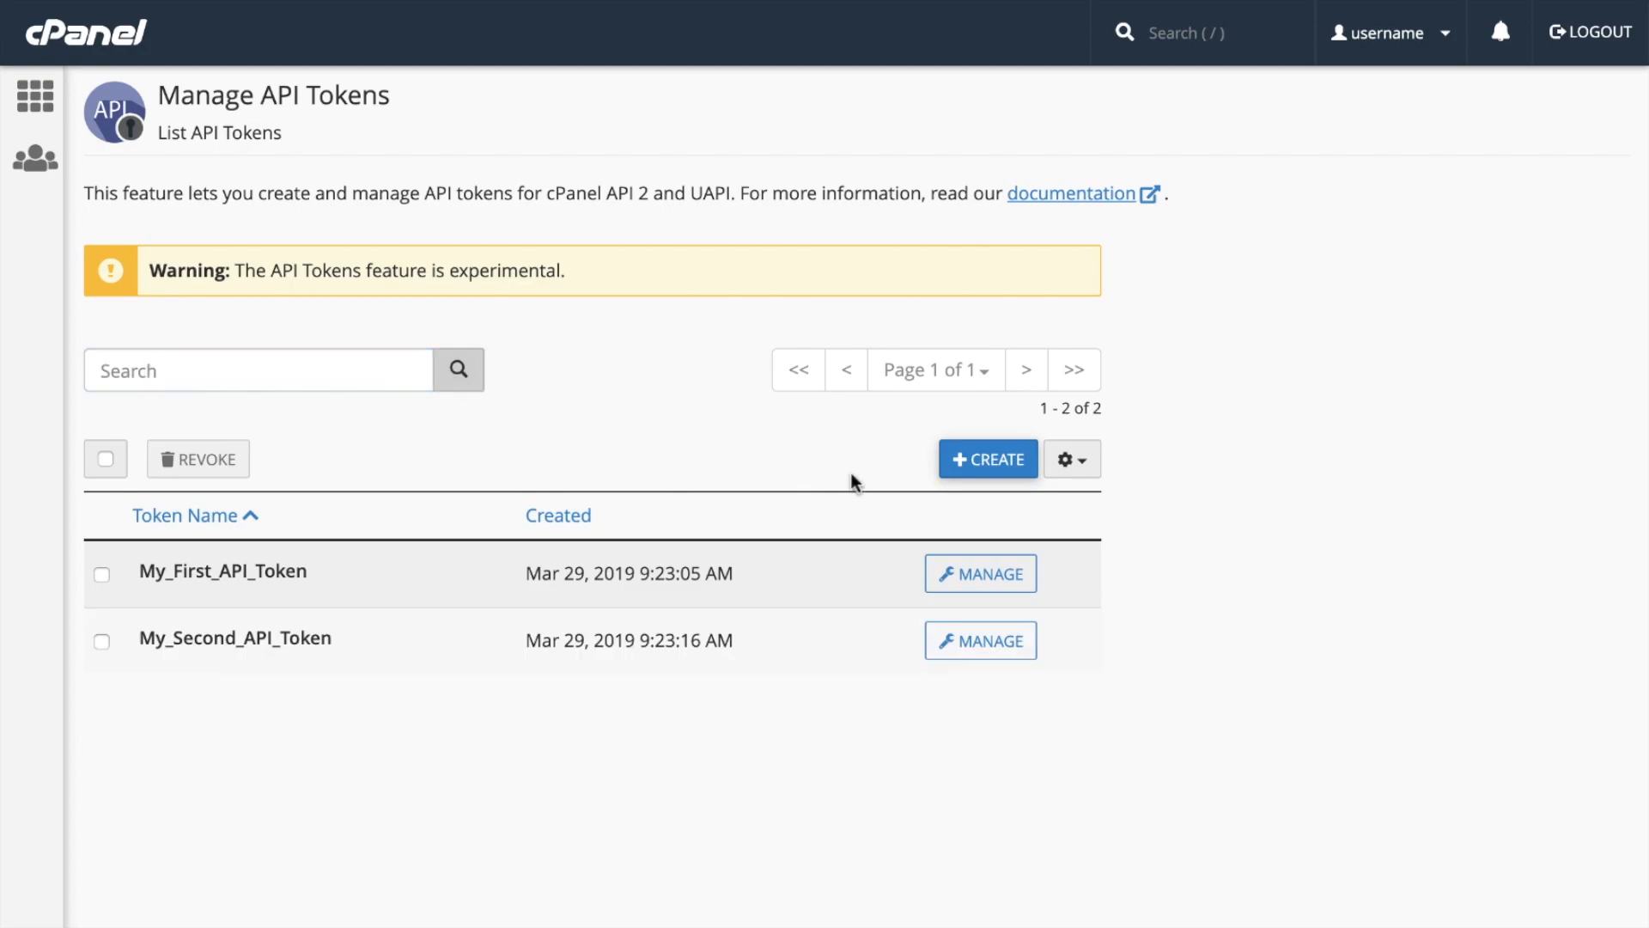
Step: Start a new API token, name it 'New_APIToken', and generate it
{"action": "left_click", "coordinate": [985, 459]}
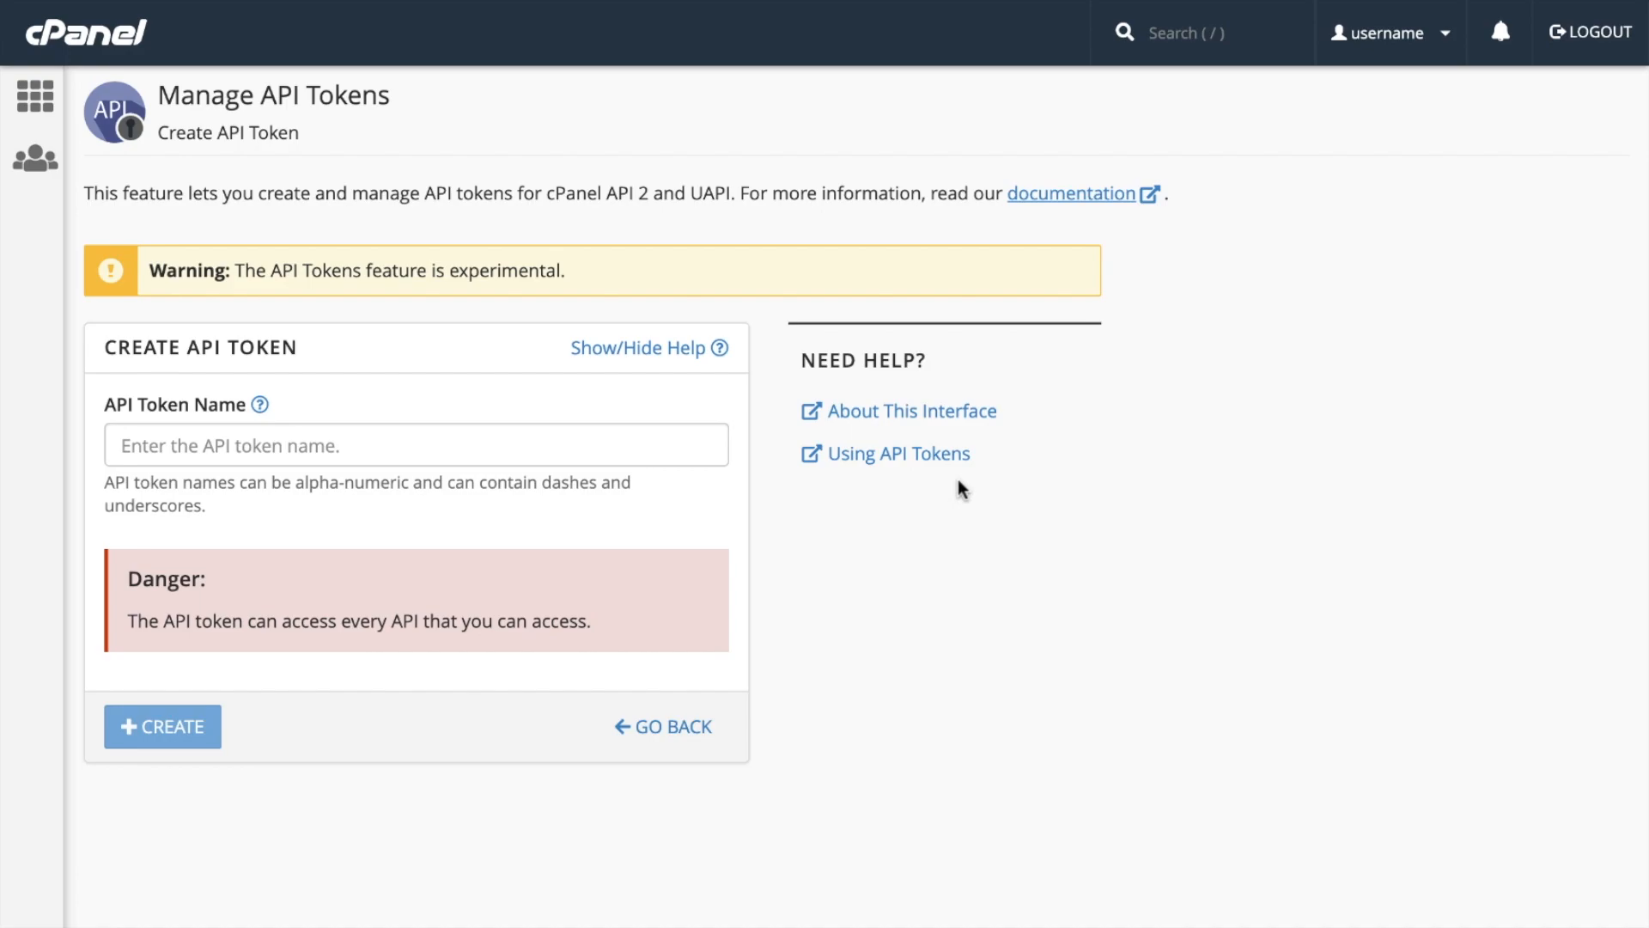
{"action": "mouse_move", "coordinate": [376, 520]}
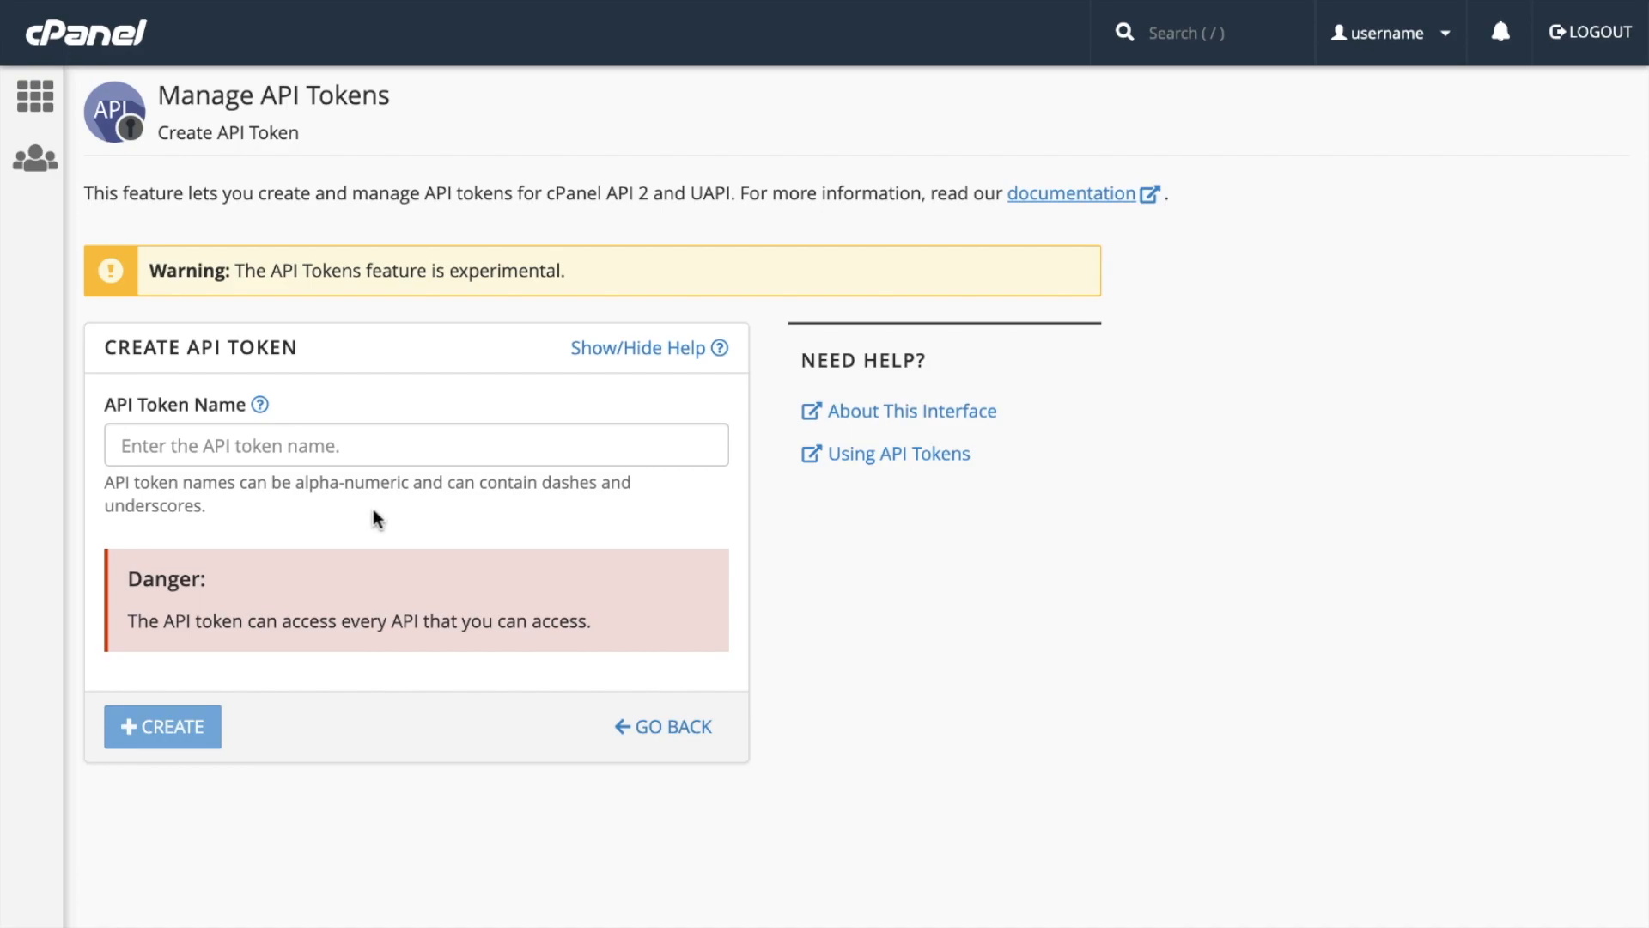
{"action": "type", "text": "N"}
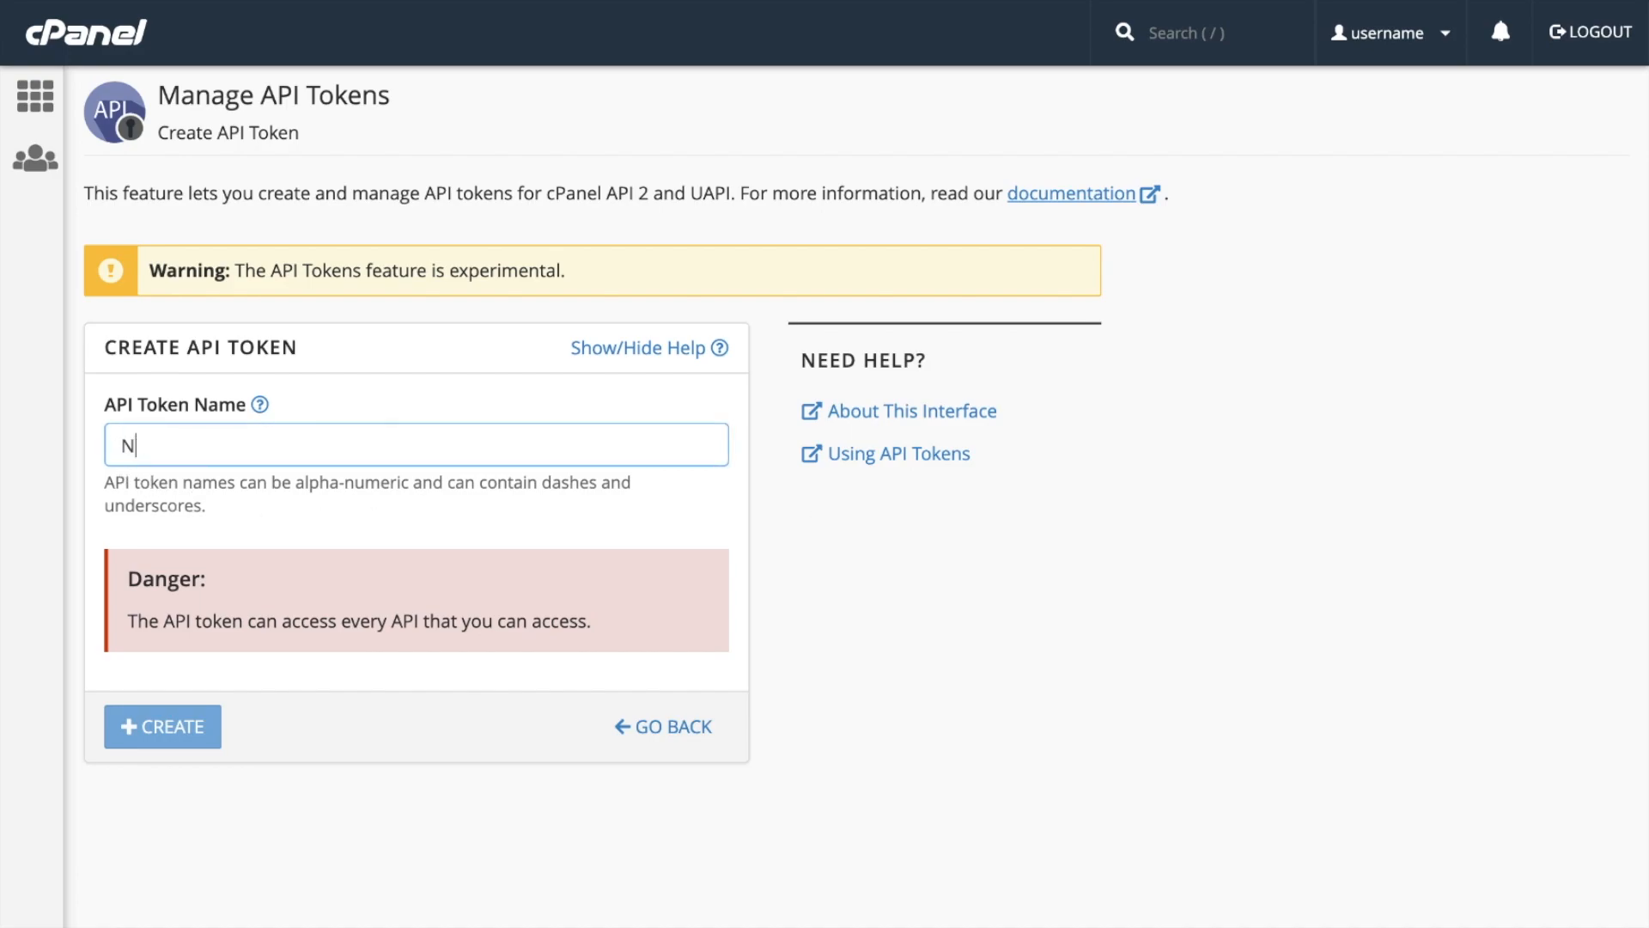
{"action": "type", "text": "ew_API"}
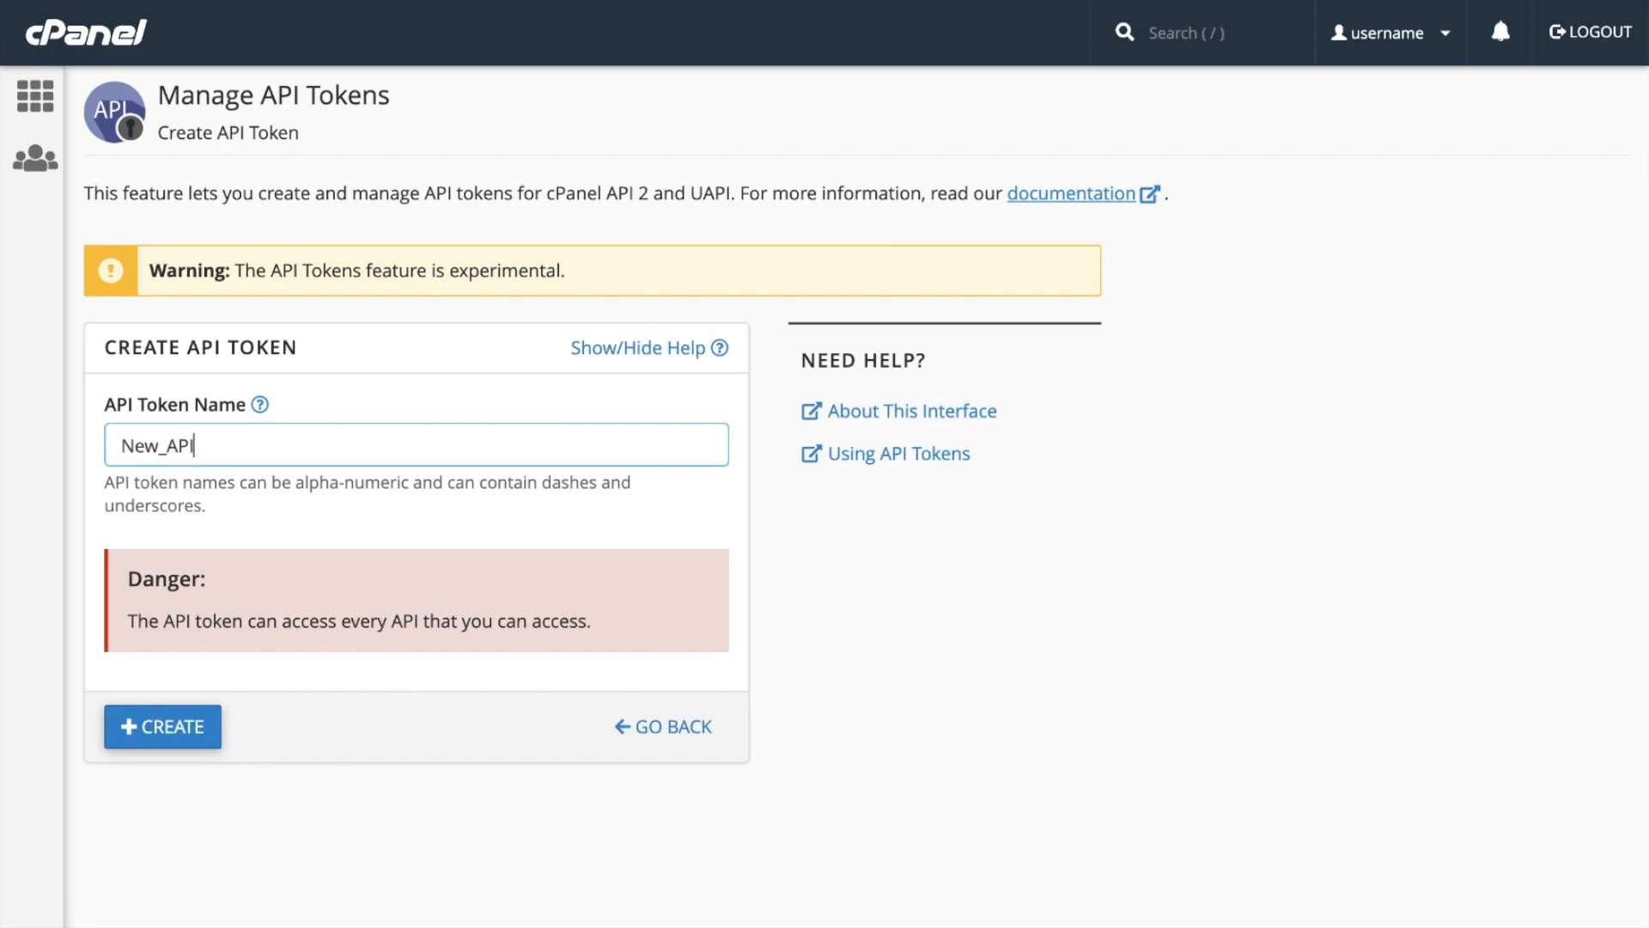
{"action": "type", "text": "Token"}
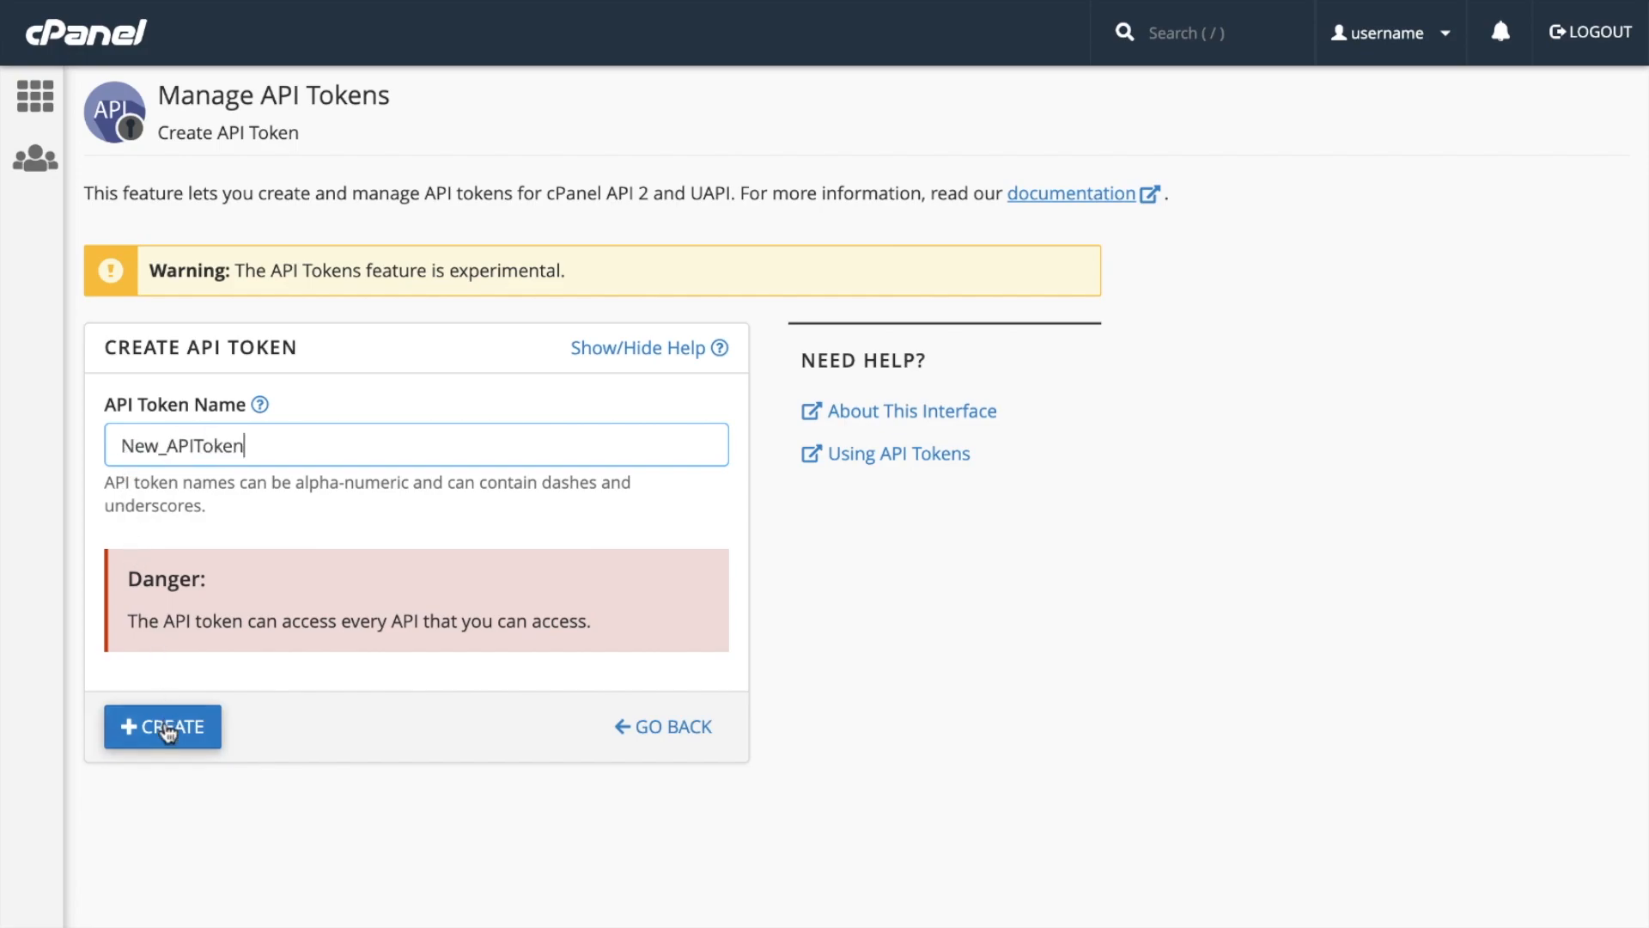
{"action": "left_click", "coordinate": [163, 726]}
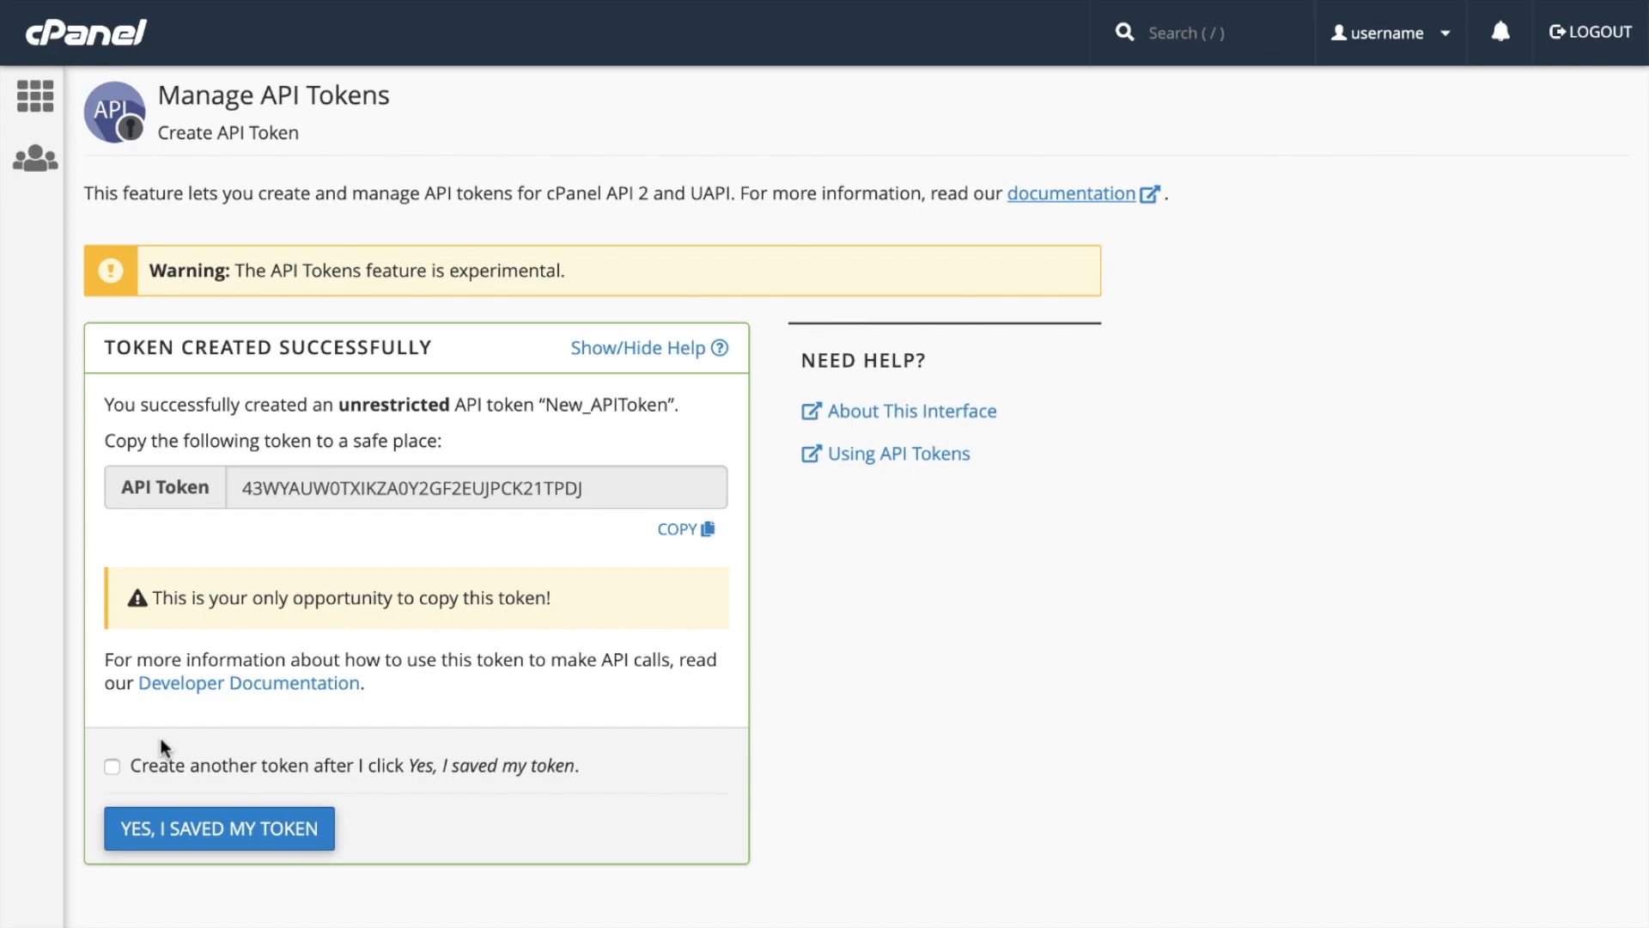
{"action": "mouse_move", "coordinate": [221, 744]}
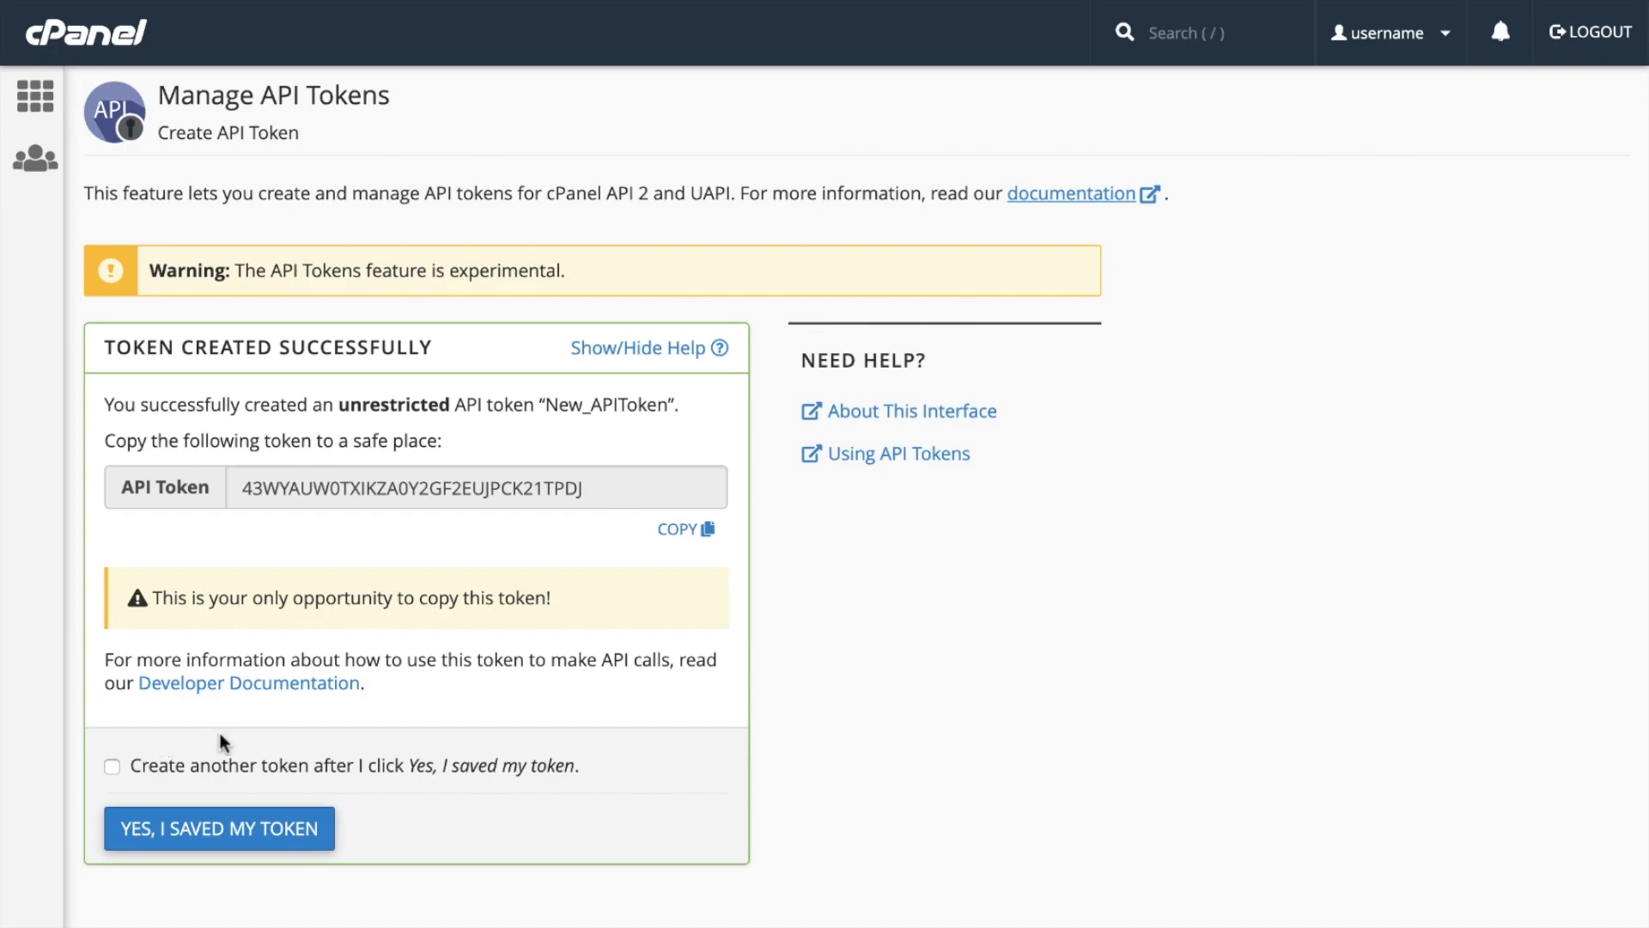
{"action": "mouse_move", "coordinate": [244, 747]}
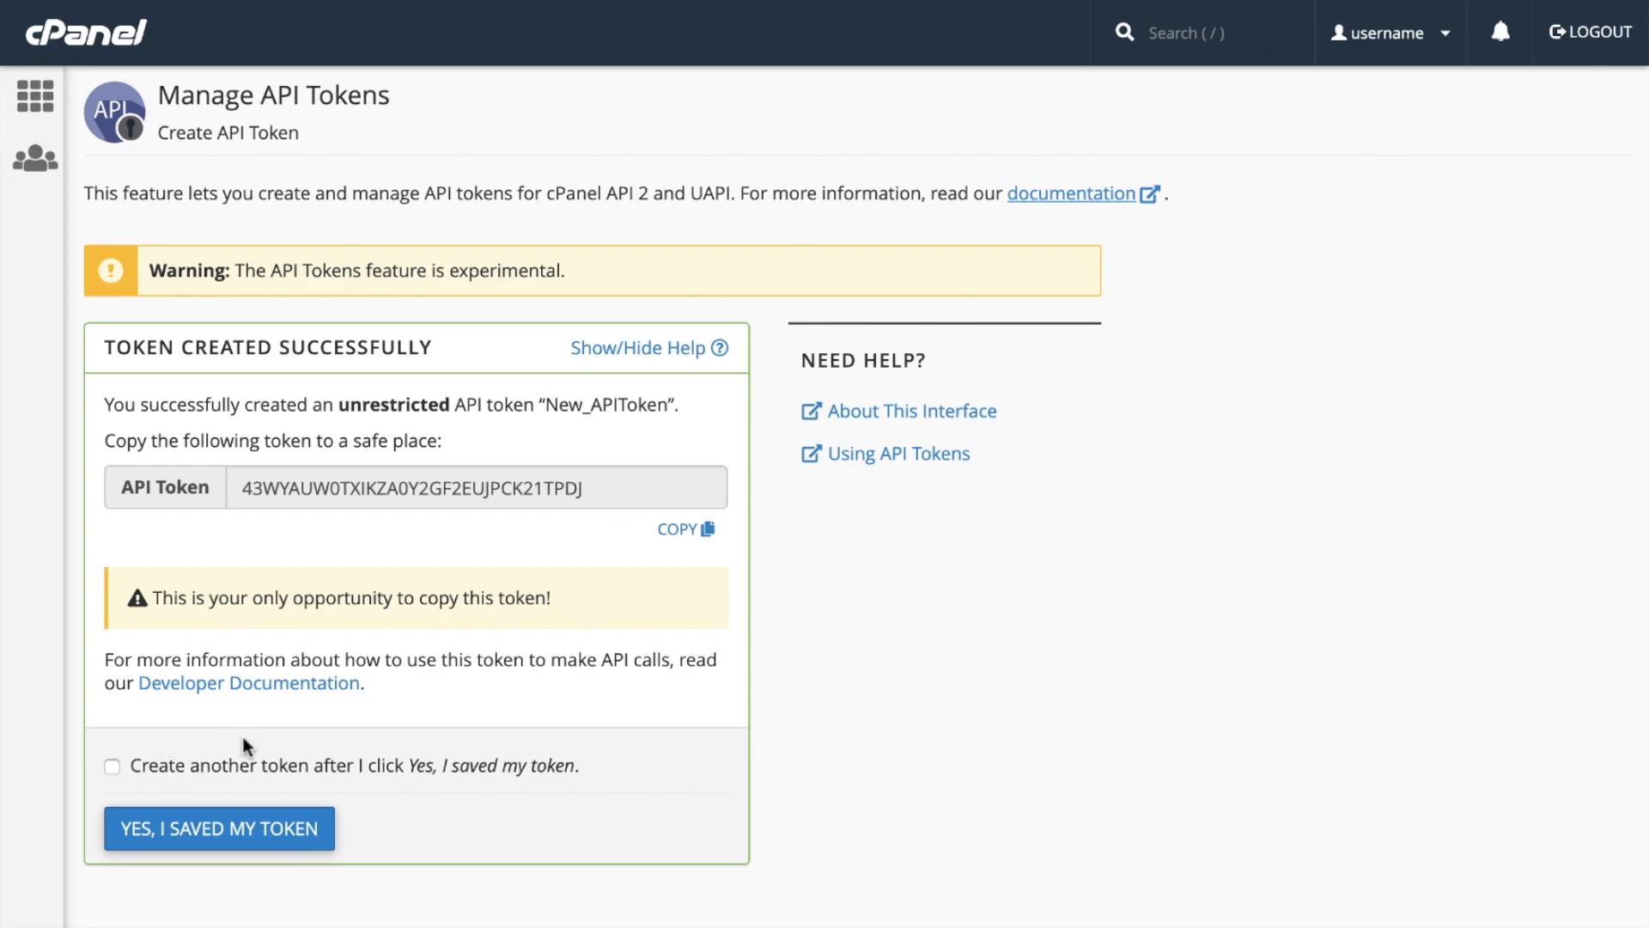
{"action": "mouse_move", "coordinate": [665, 577]}
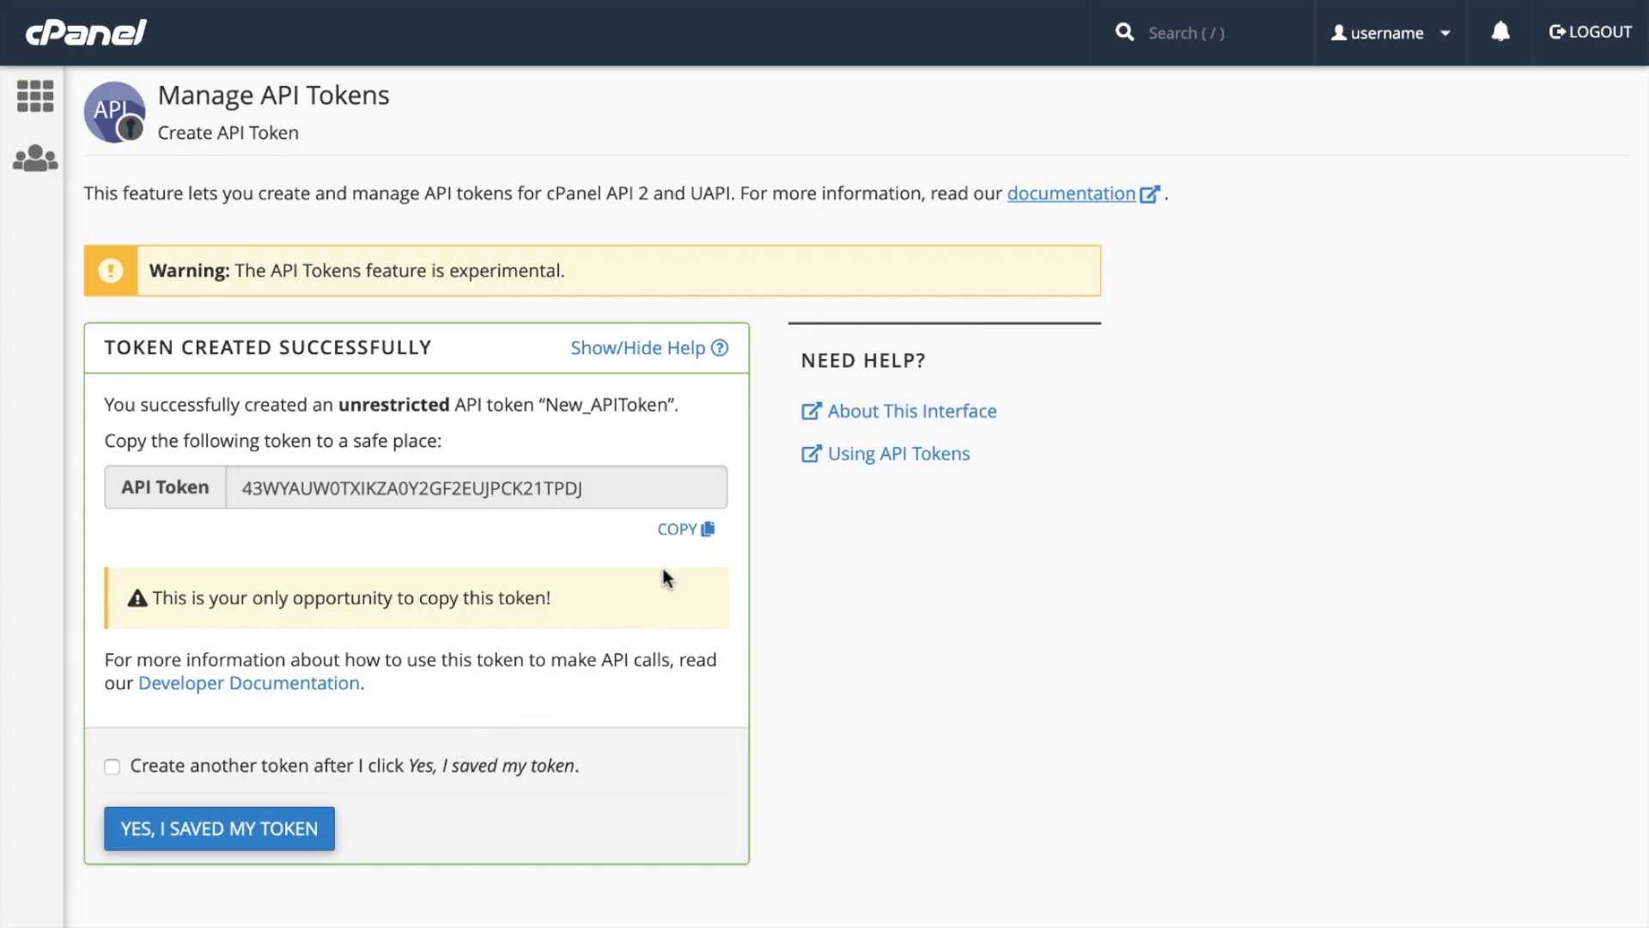
Step: Copy the New_APIToken value and confirm it was saved to return to the token list
{"action": "left_click", "coordinate": [679, 530]}
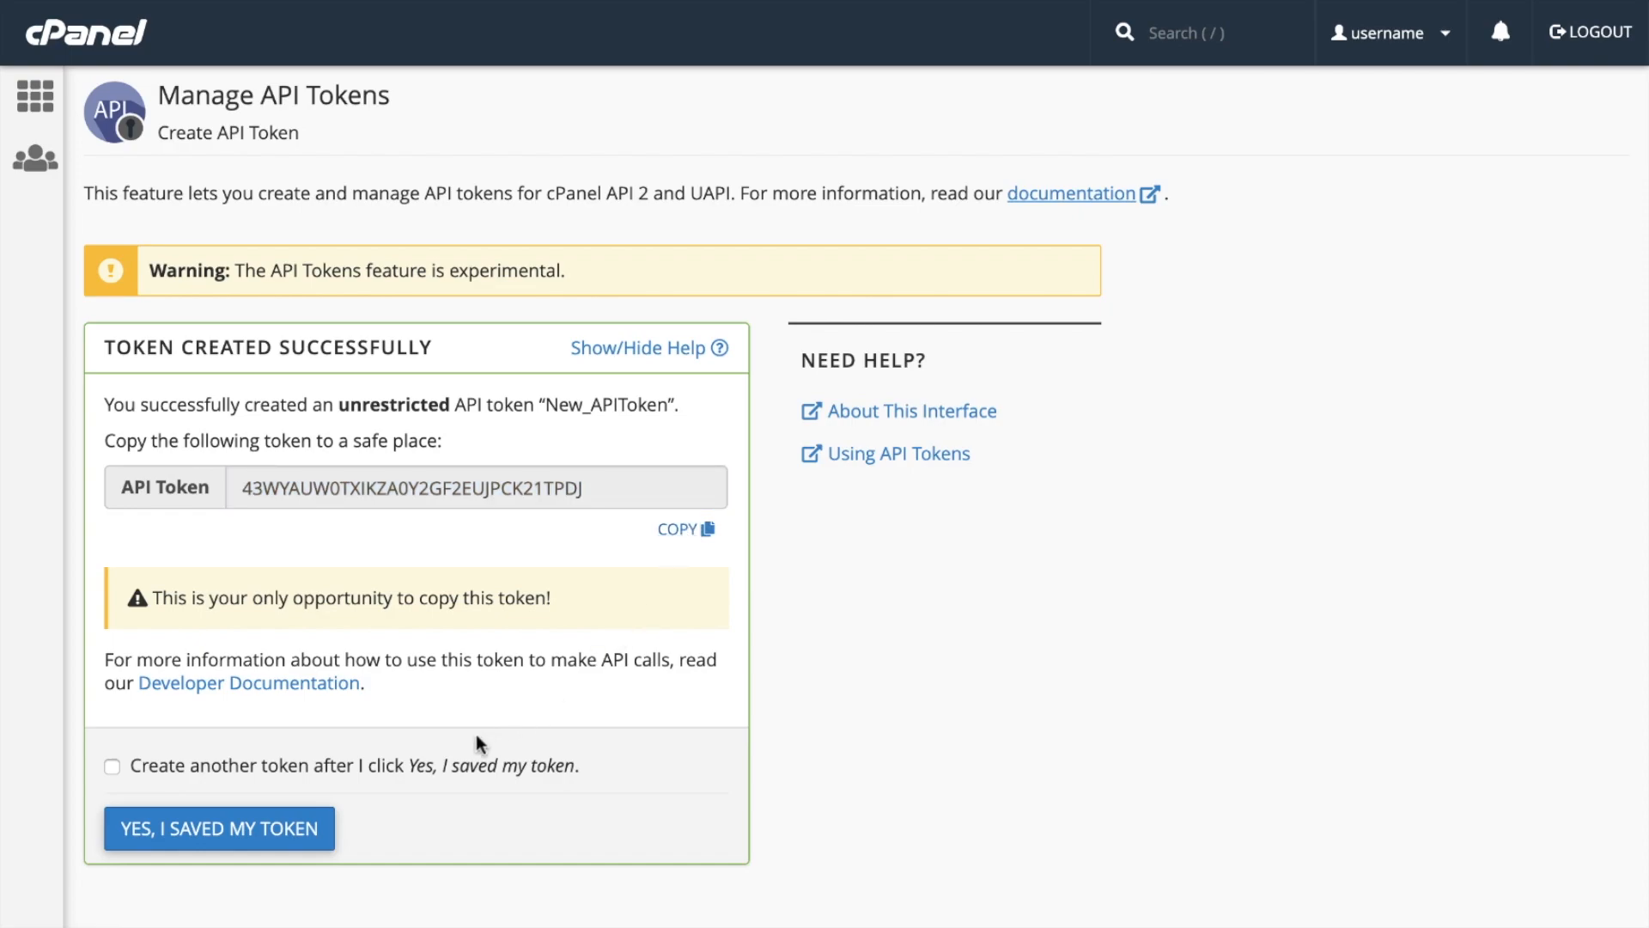
{"action": "mouse_move", "coordinate": [244, 747]}
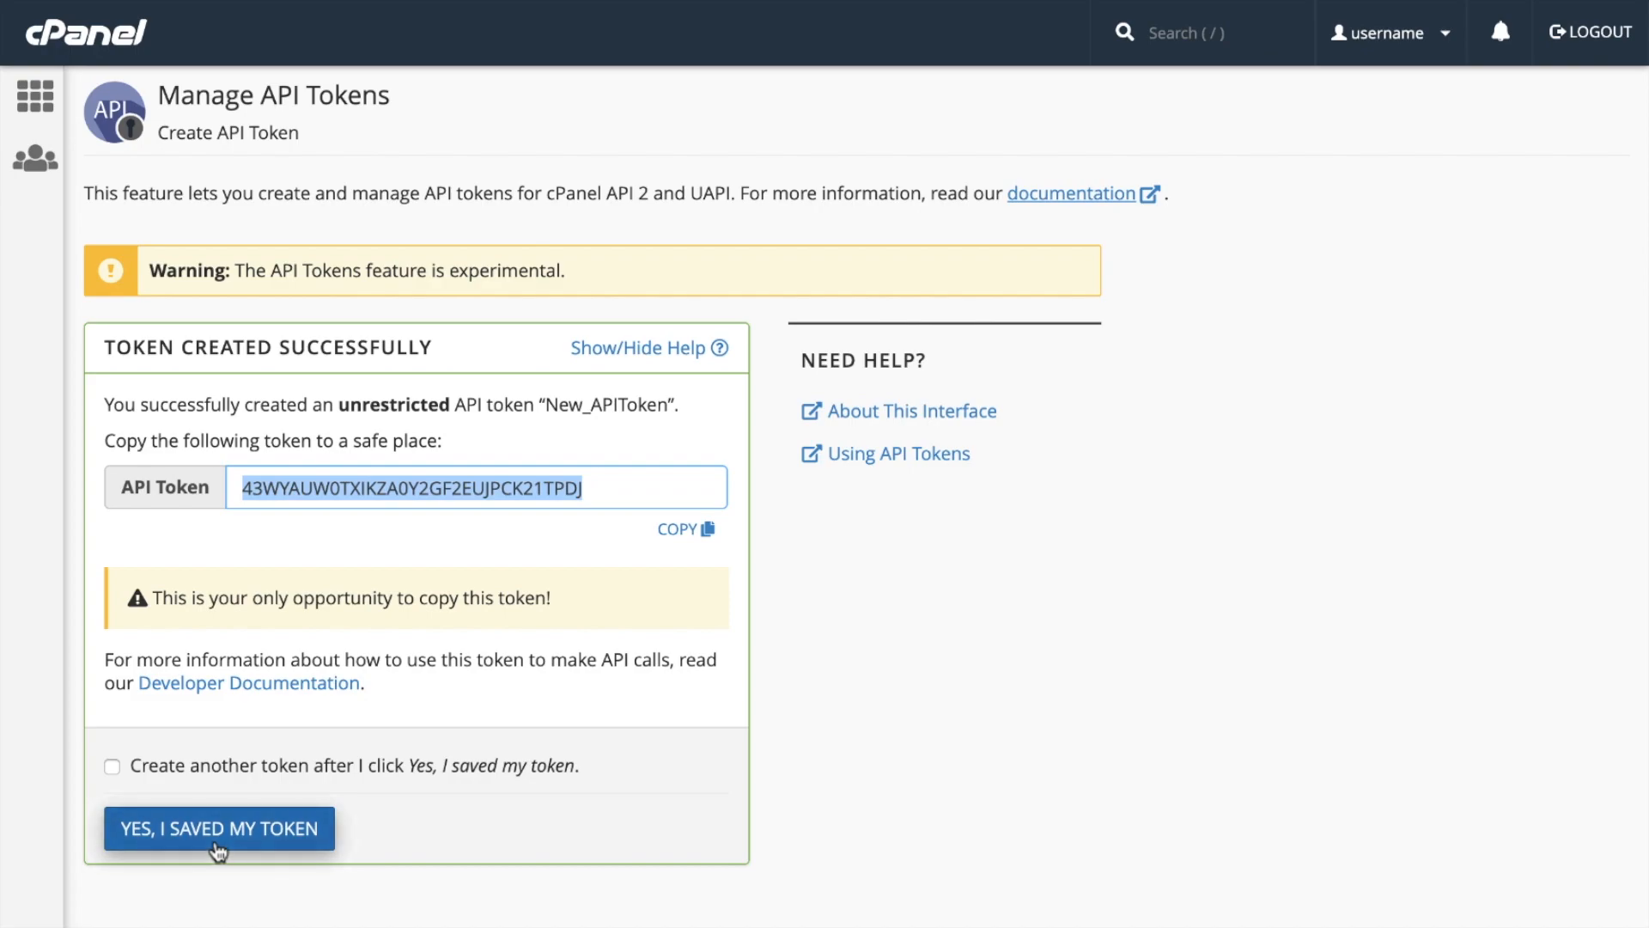
{"action": "left_click", "coordinate": [218, 829]}
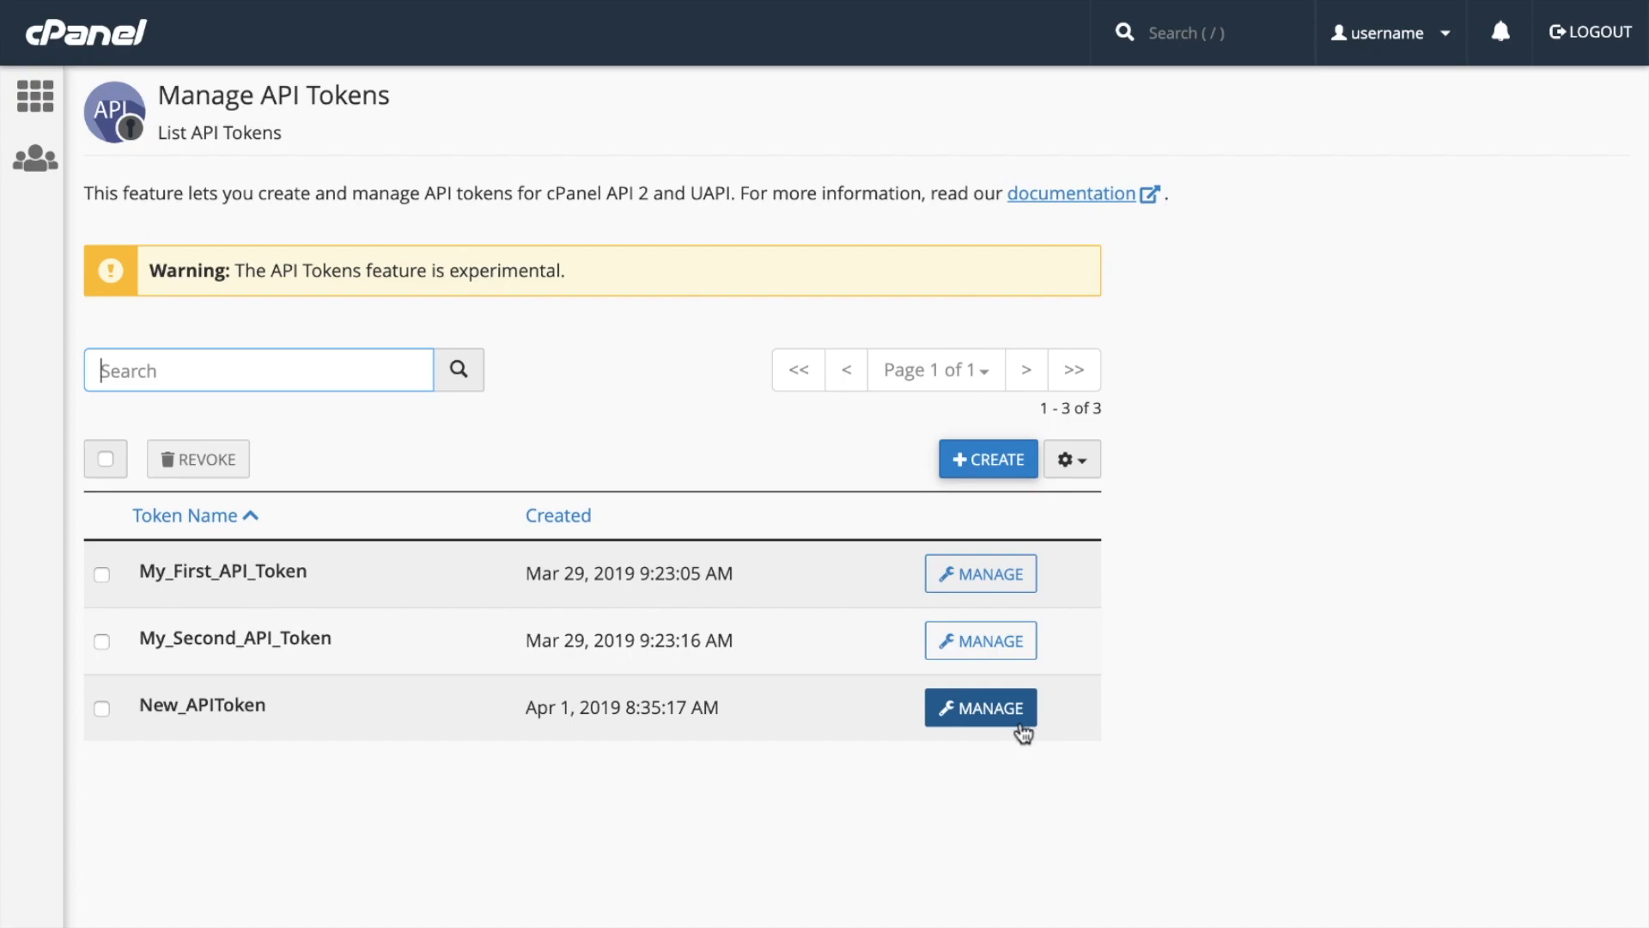
Step: Edit New_APIToken's settings, changing its name to 'New_APIToken2', and save
{"action": "left_click", "coordinate": [978, 708]}
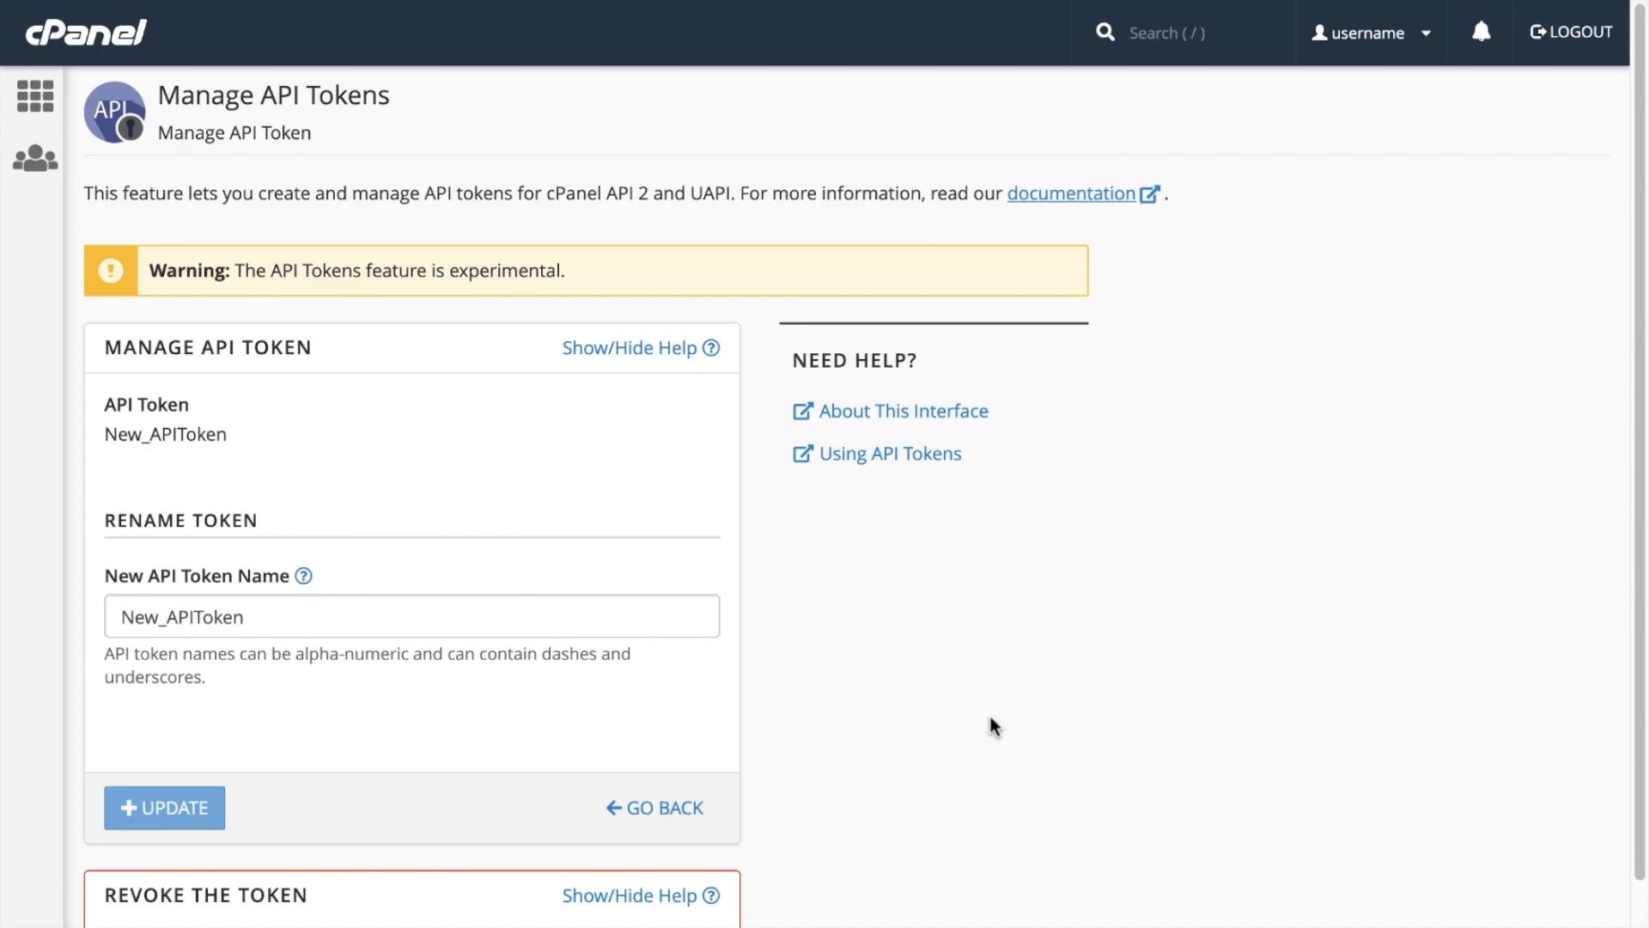
{"action": "left_click", "coordinate": [411, 617]}
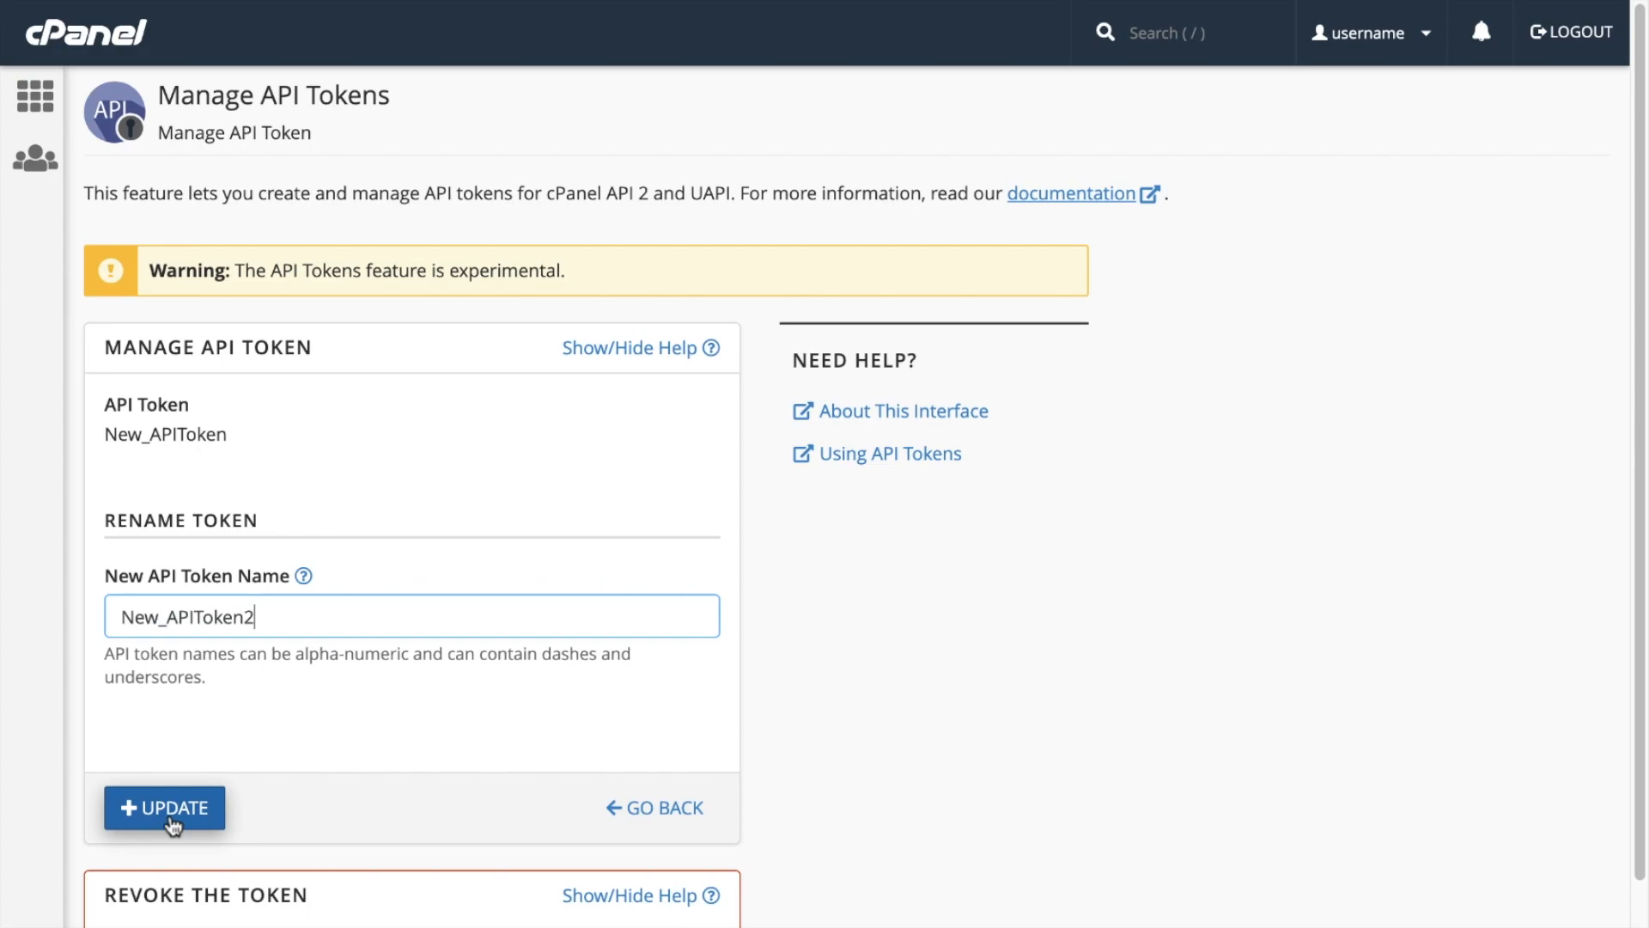
{"action": "left_click", "coordinate": [164, 807]}
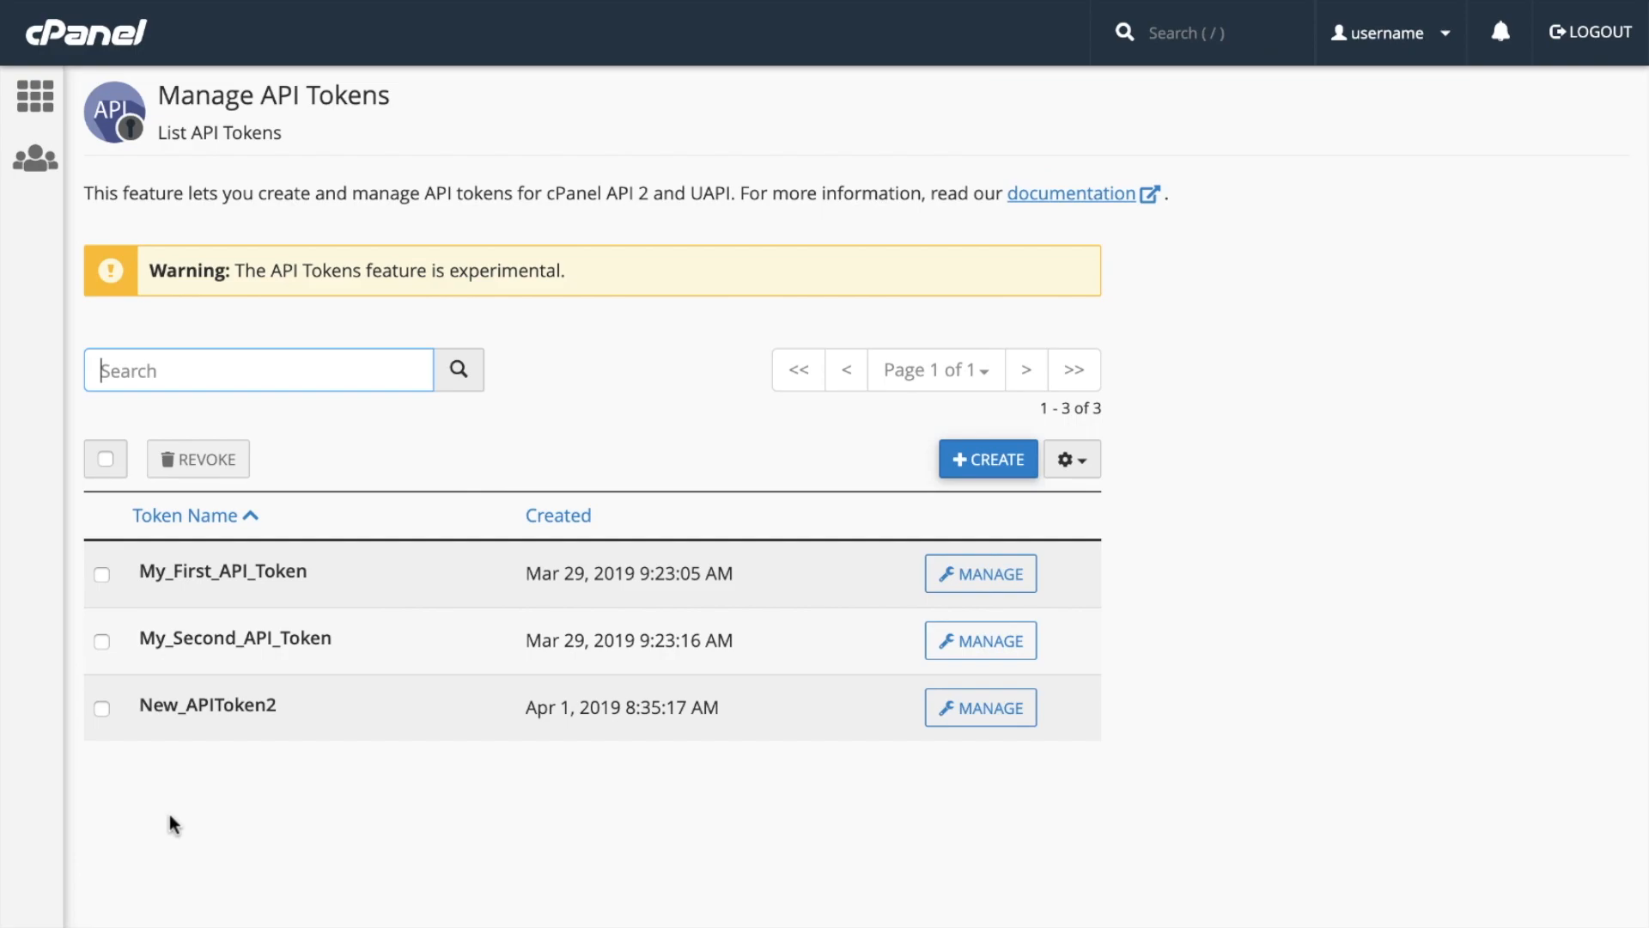
Step: Select only My_First_API_Token, revoke it and confirm, then switch to a terminal
{"action": "left_click", "coordinate": [105, 459]}
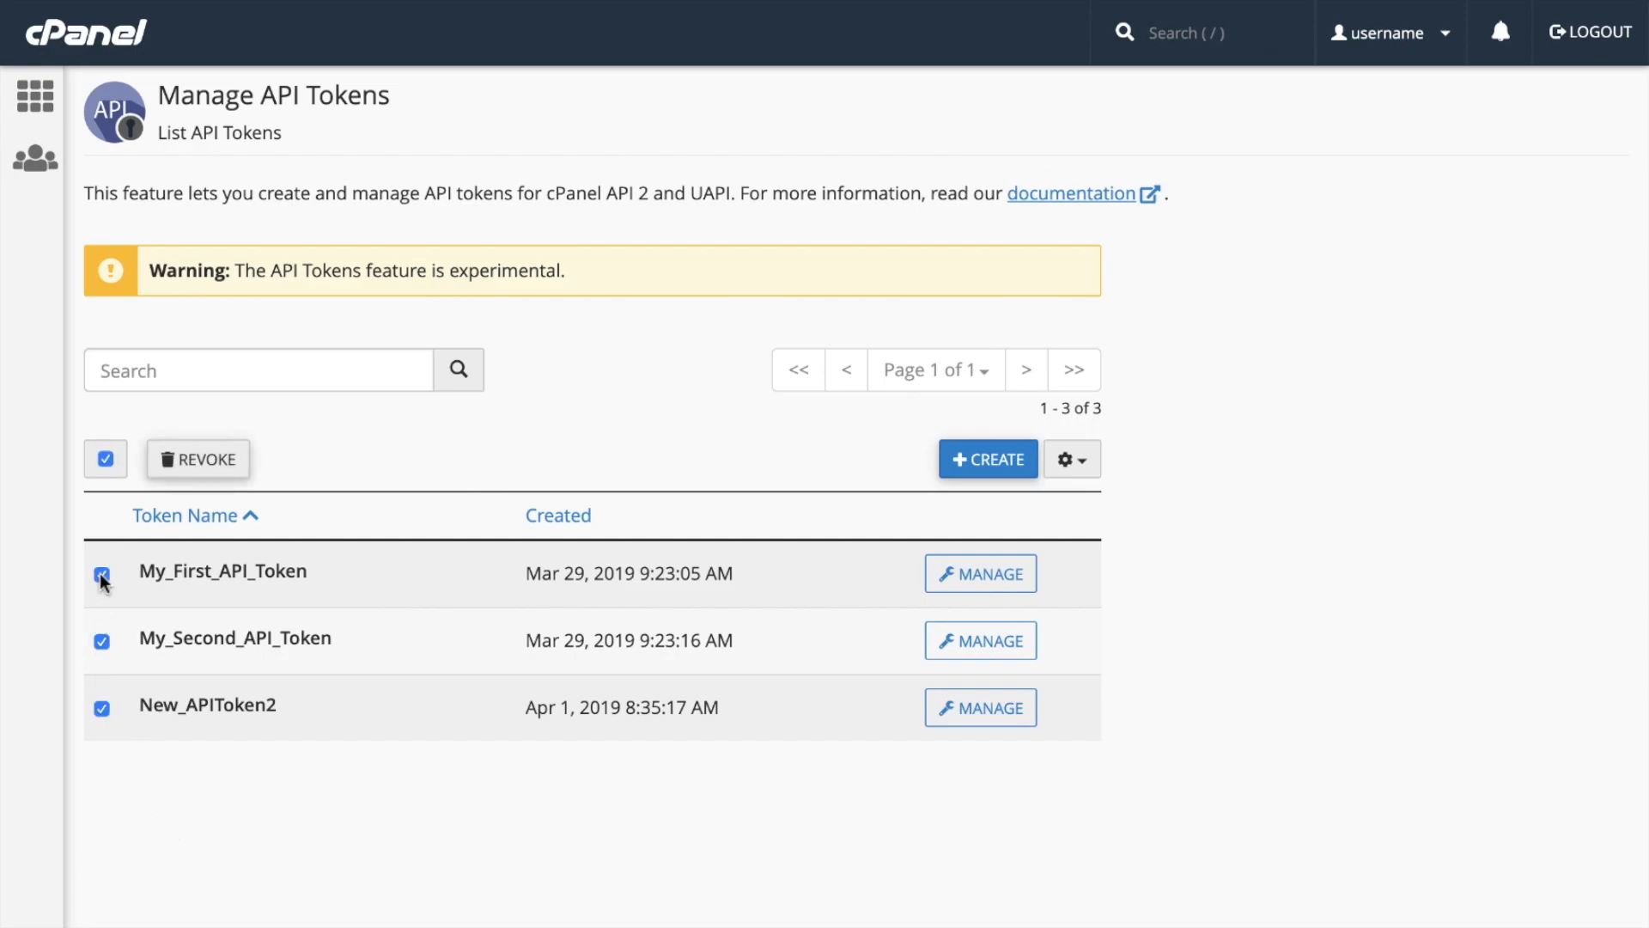
{"action": "left_click", "coordinate": [104, 459]}
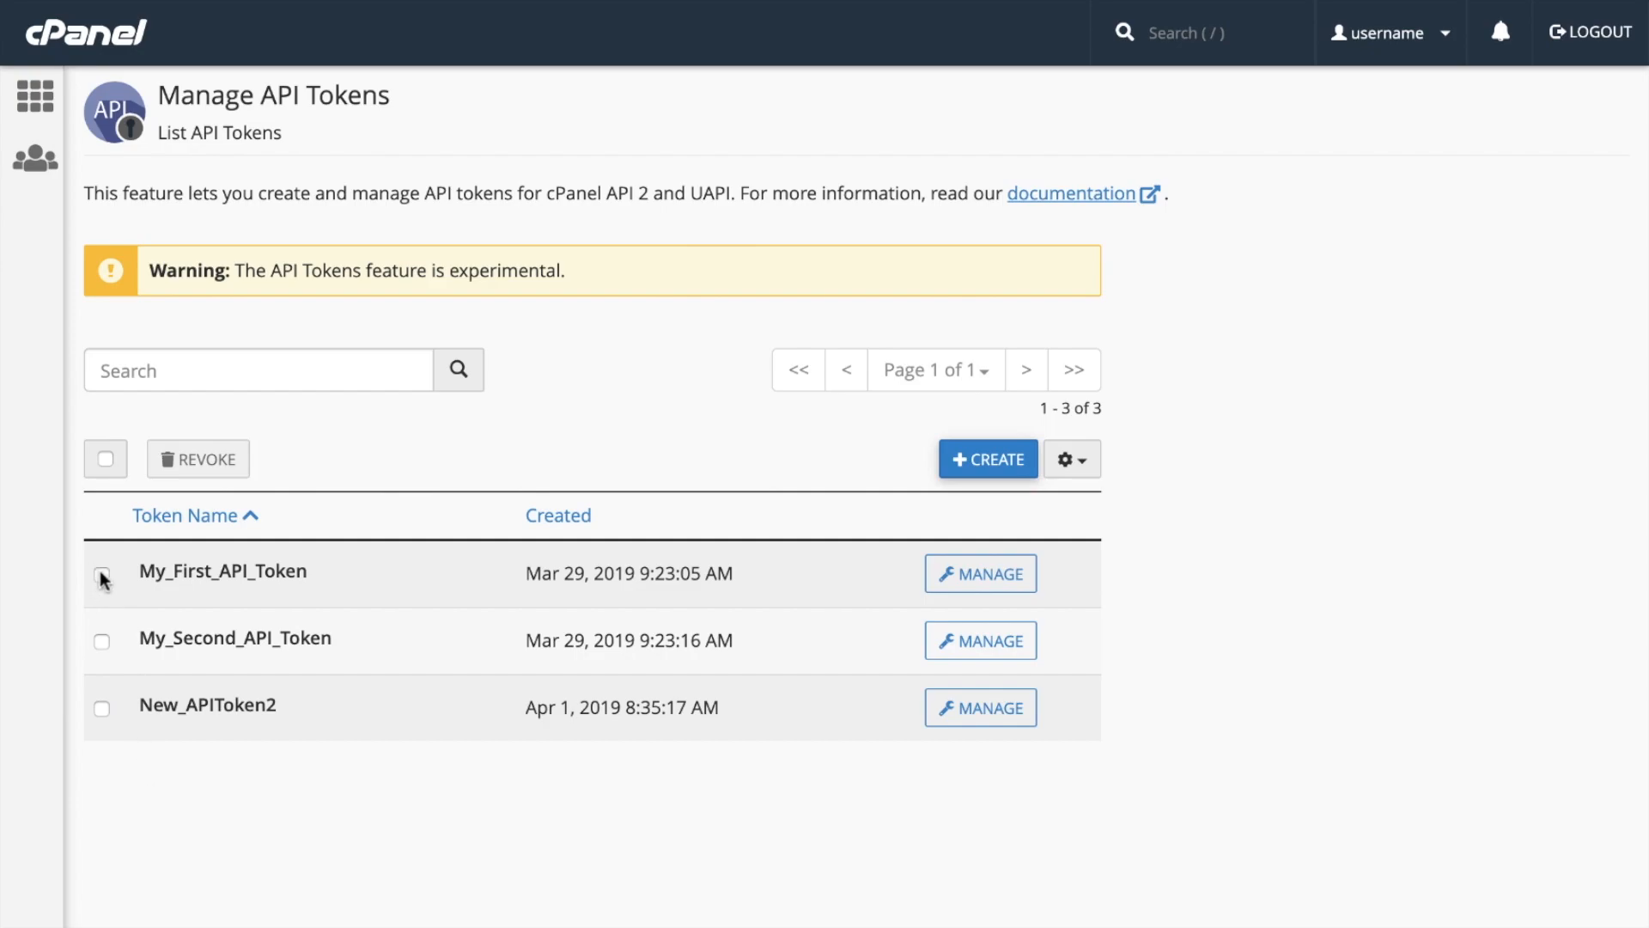
{"action": "left_click", "coordinate": [102, 575]}
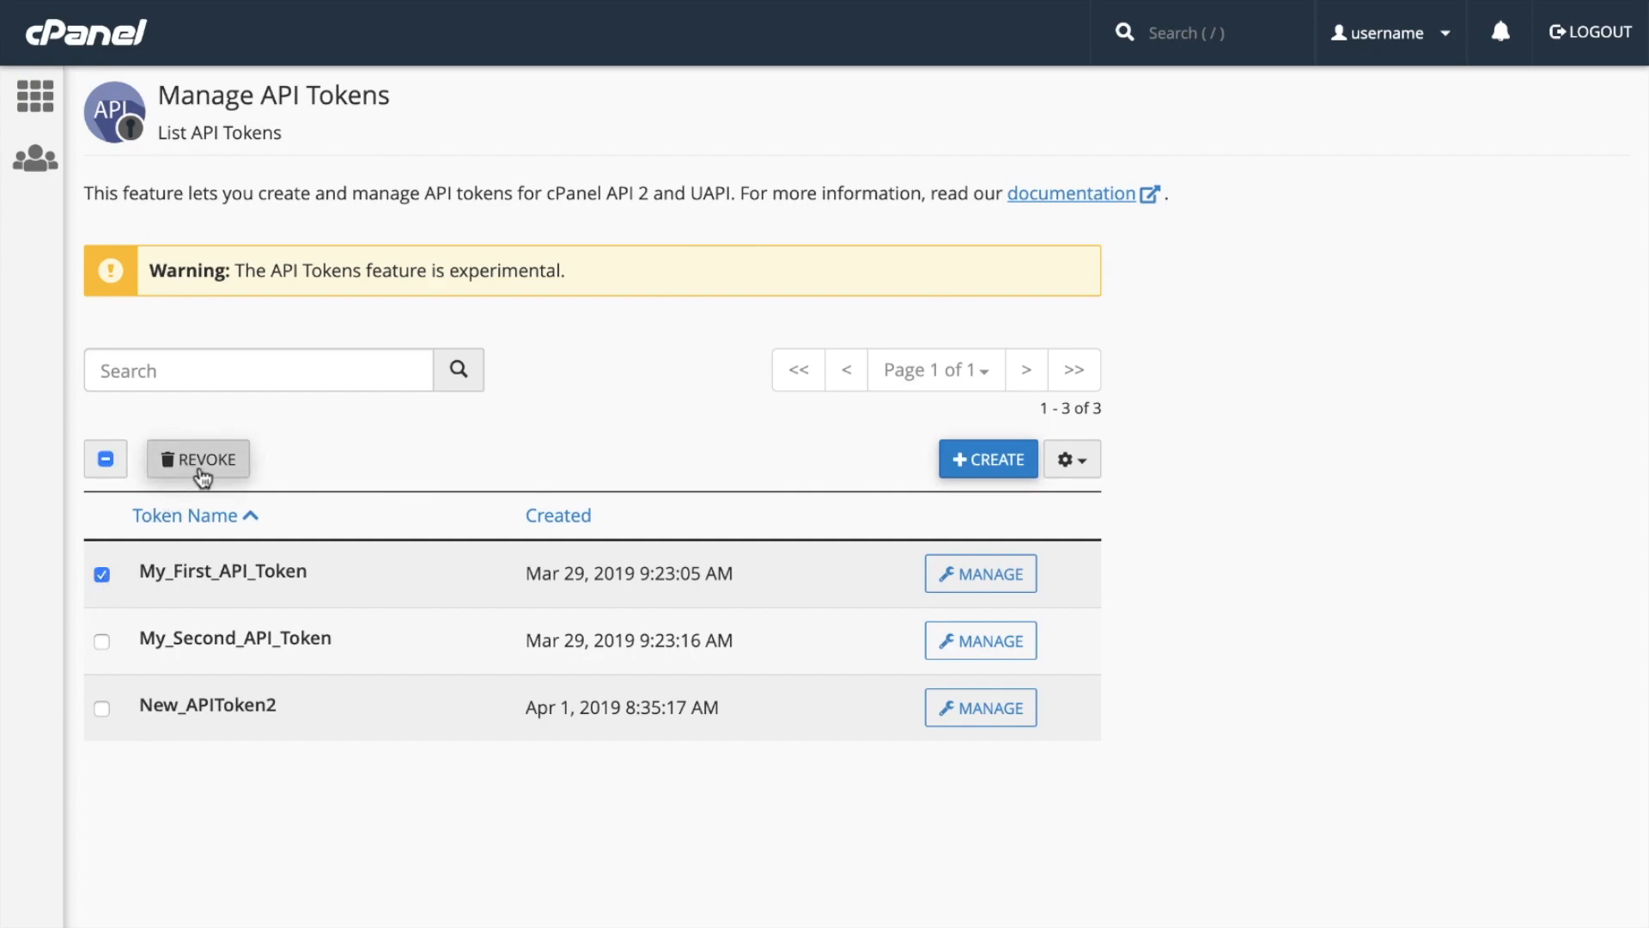
{"action": "left_click", "coordinate": [196, 459]}
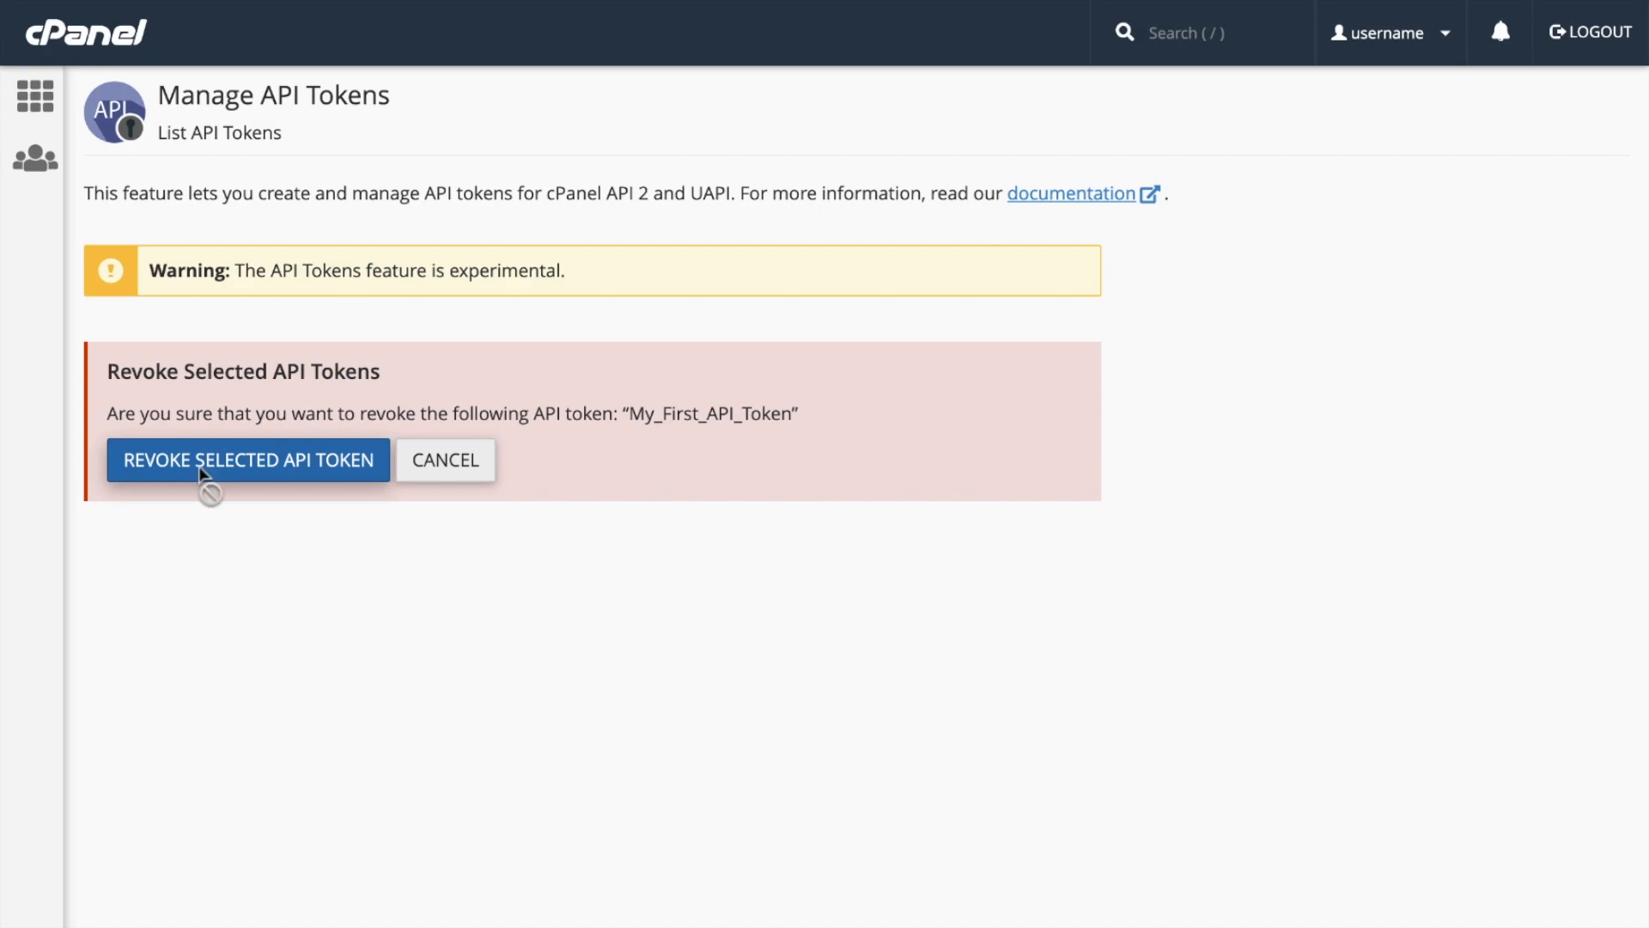
{"action": "left_click", "coordinate": [248, 459]}
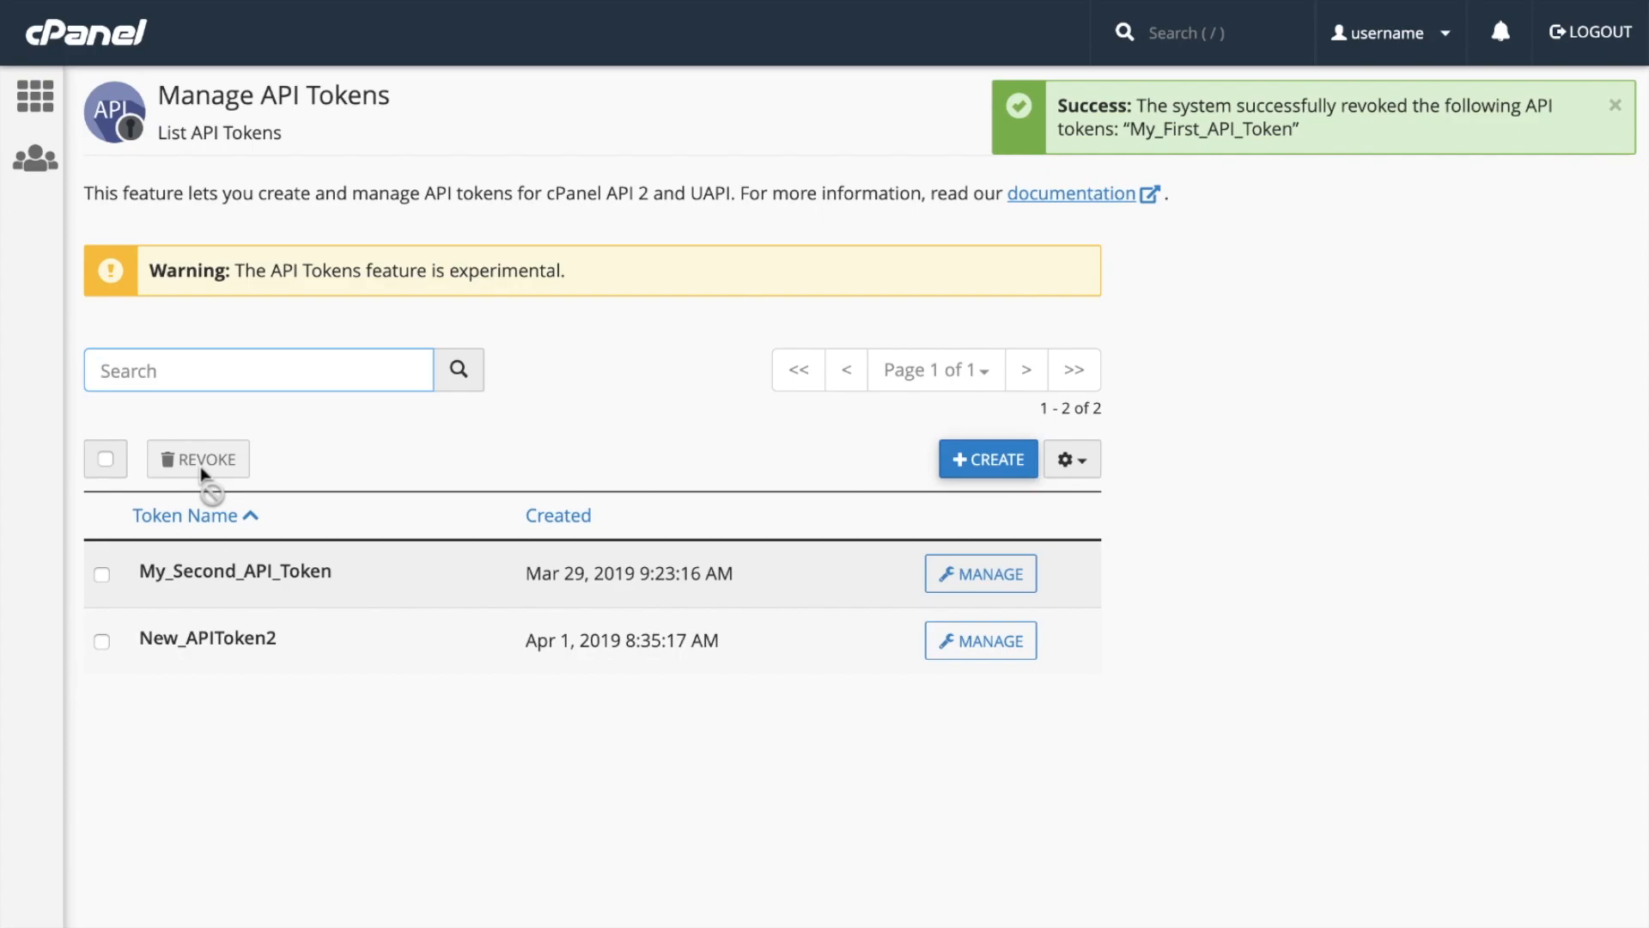
{"action": "left_click", "coordinate": [1617, 104]}
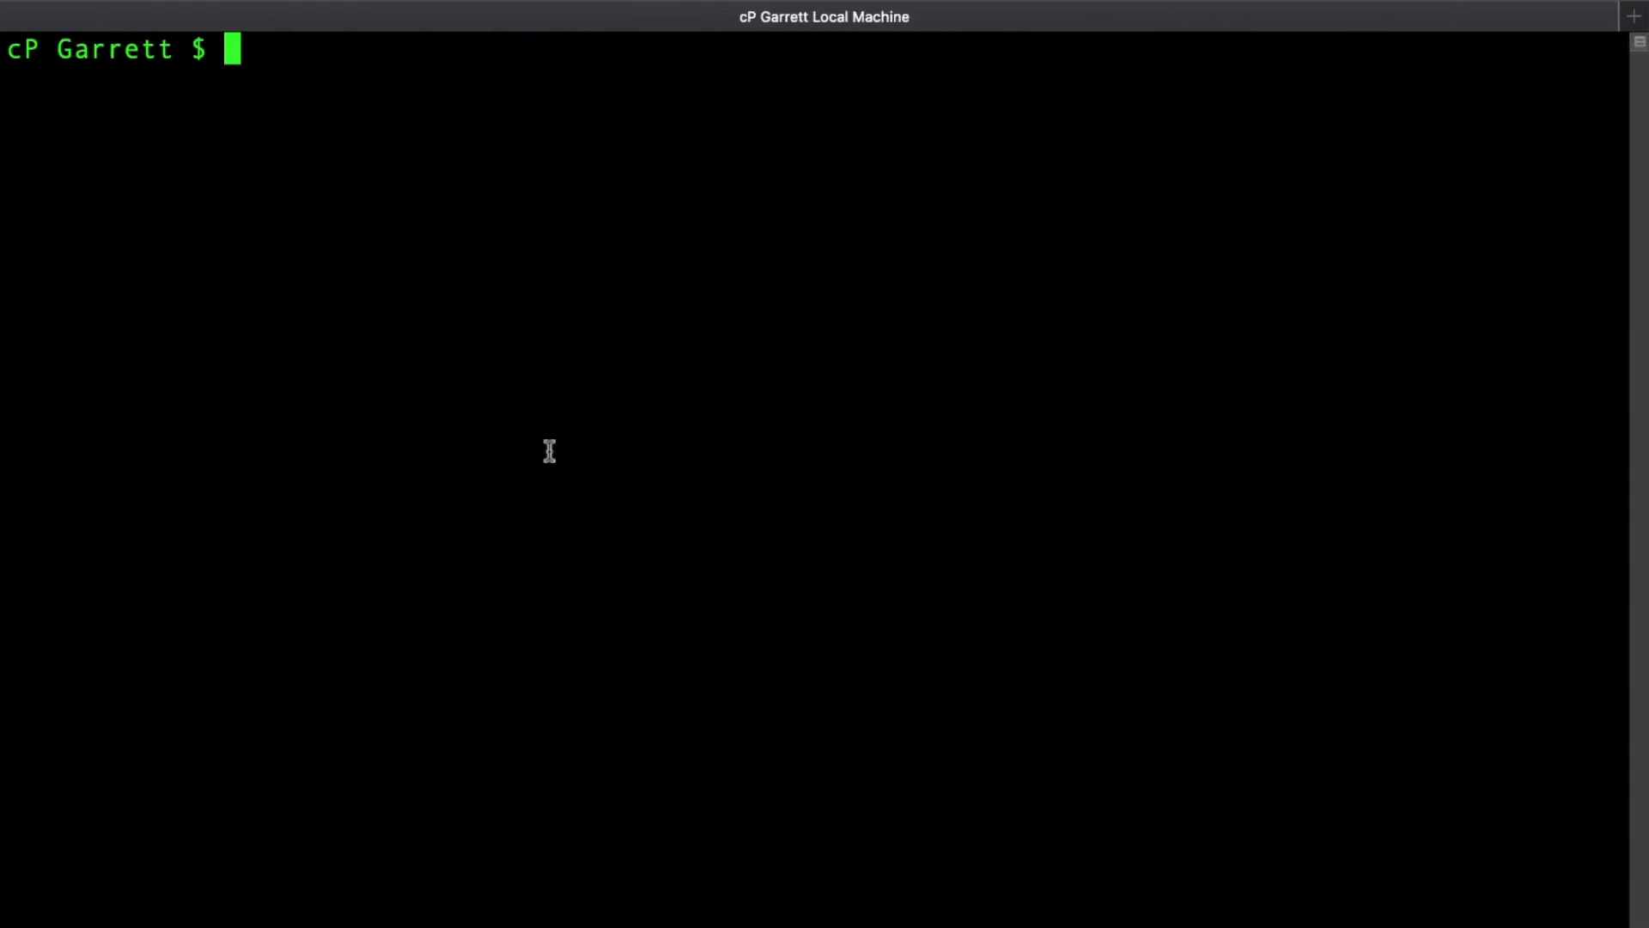
Step: Enter a curl request with the token Authorization header to cPanel's Email/add_pop endpoint for newuser
{"action": "type", "text": "curl -H'Authorization: cpanel username:43WYAUW0TXIKZA0Y2GF2EUJPCK21TPDJ' 'https://example.com:2083/execute/Email/add_pop?email=newuser&password=12345luggage'"}
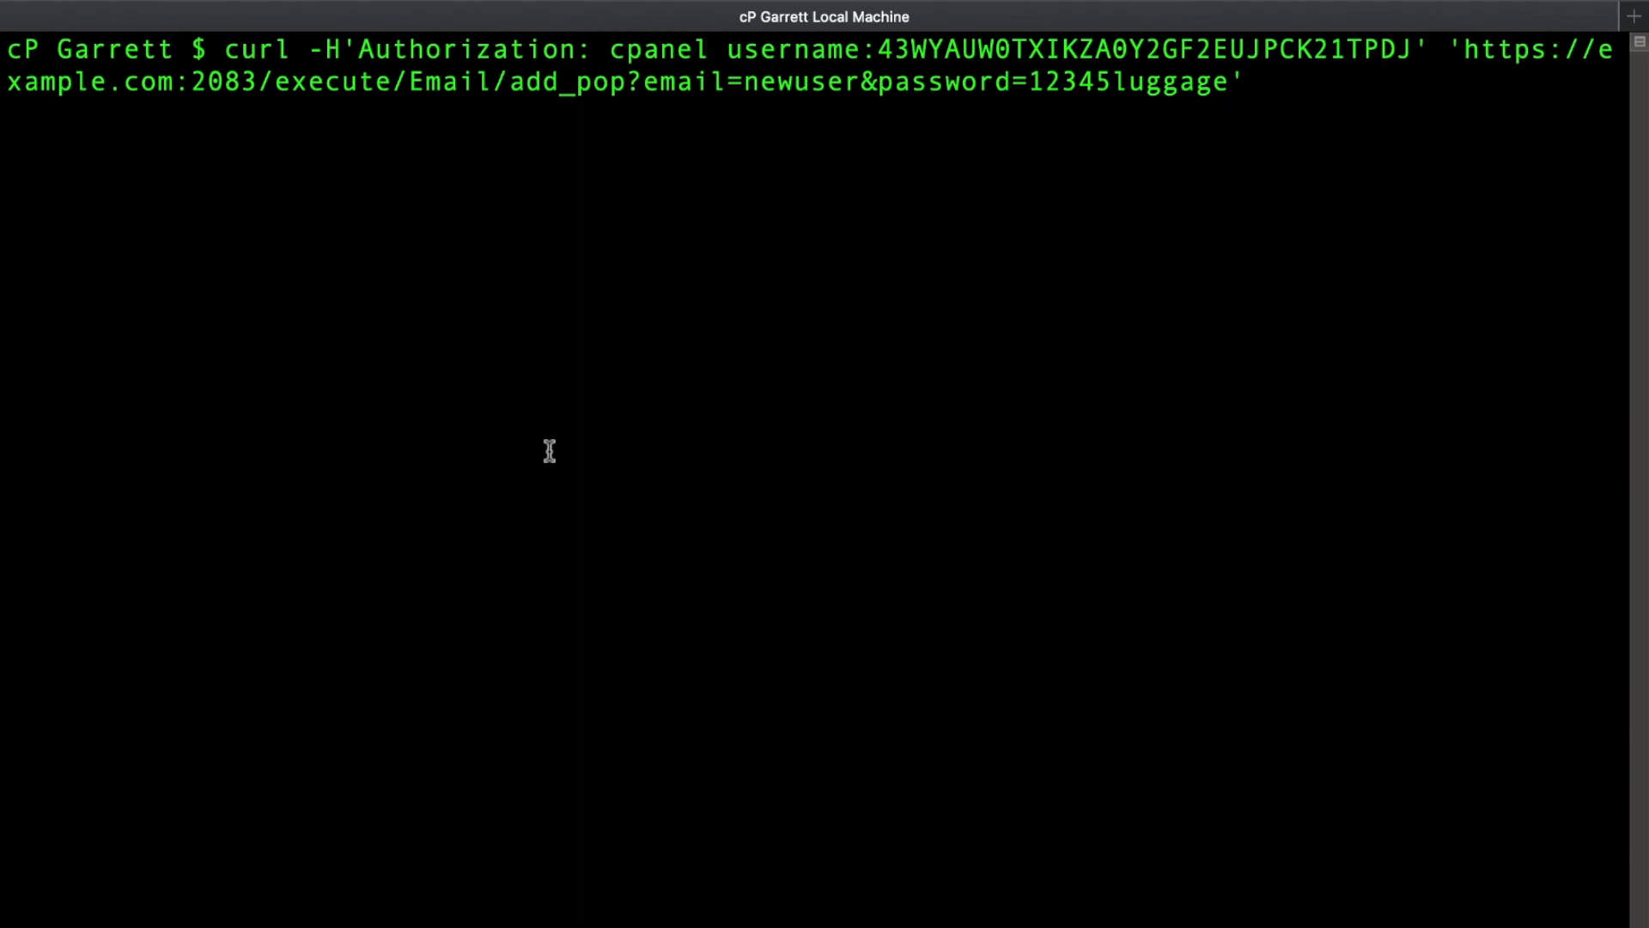
{"action": "double_click", "coordinate": [450, 80]}
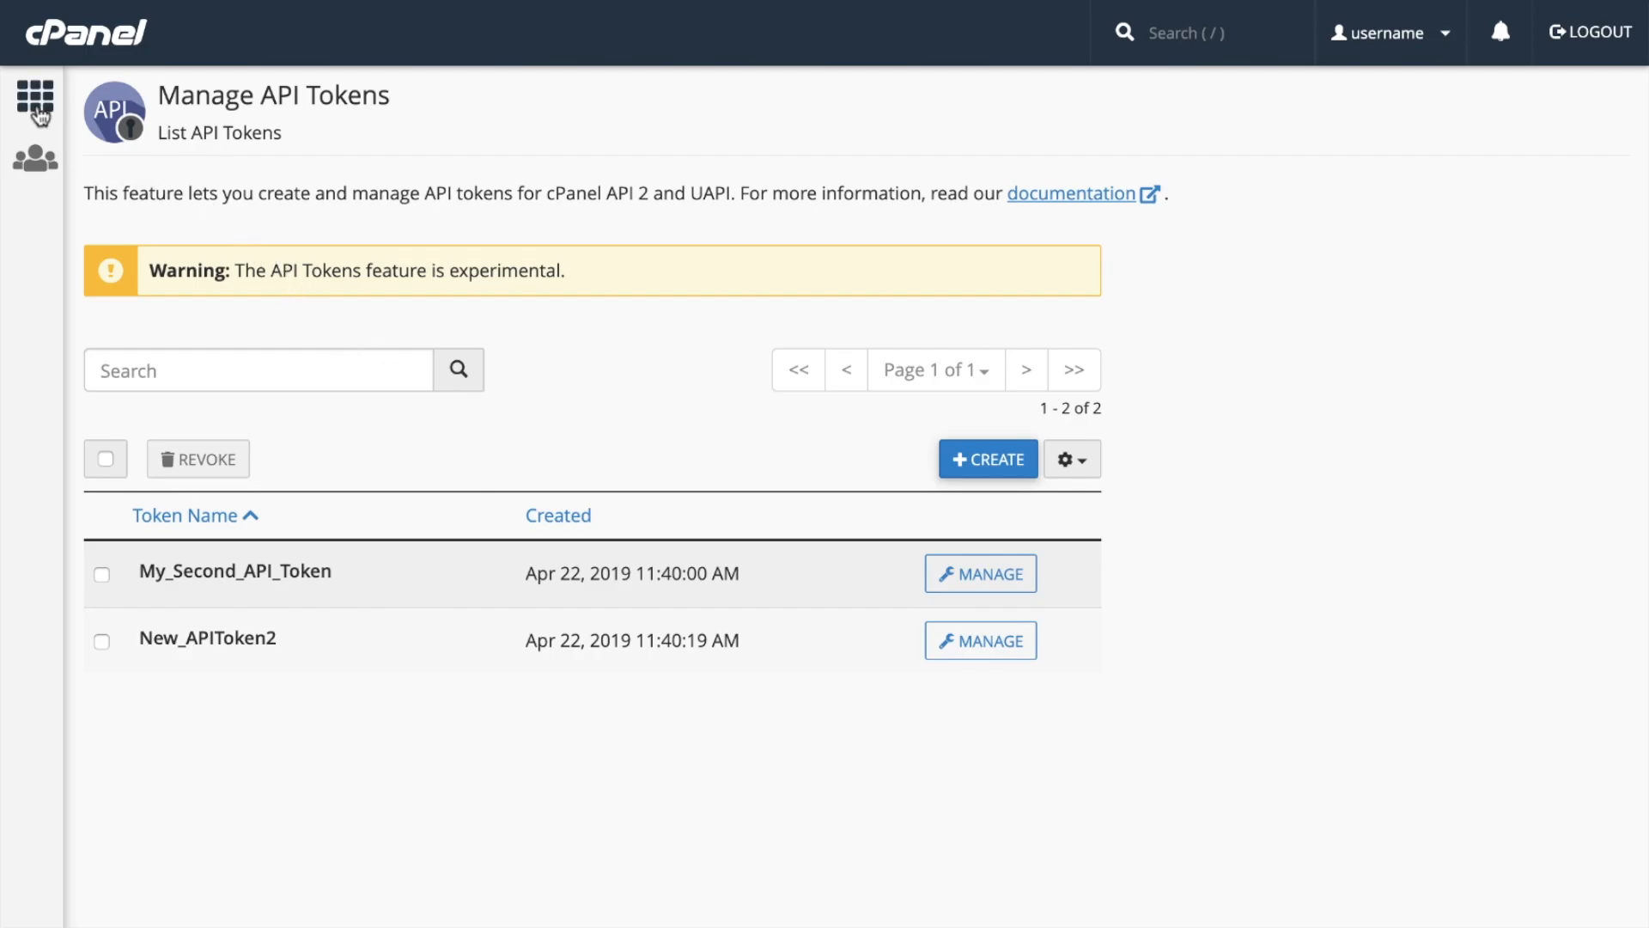
{"action": "left_click", "coordinate": [34, 97]}
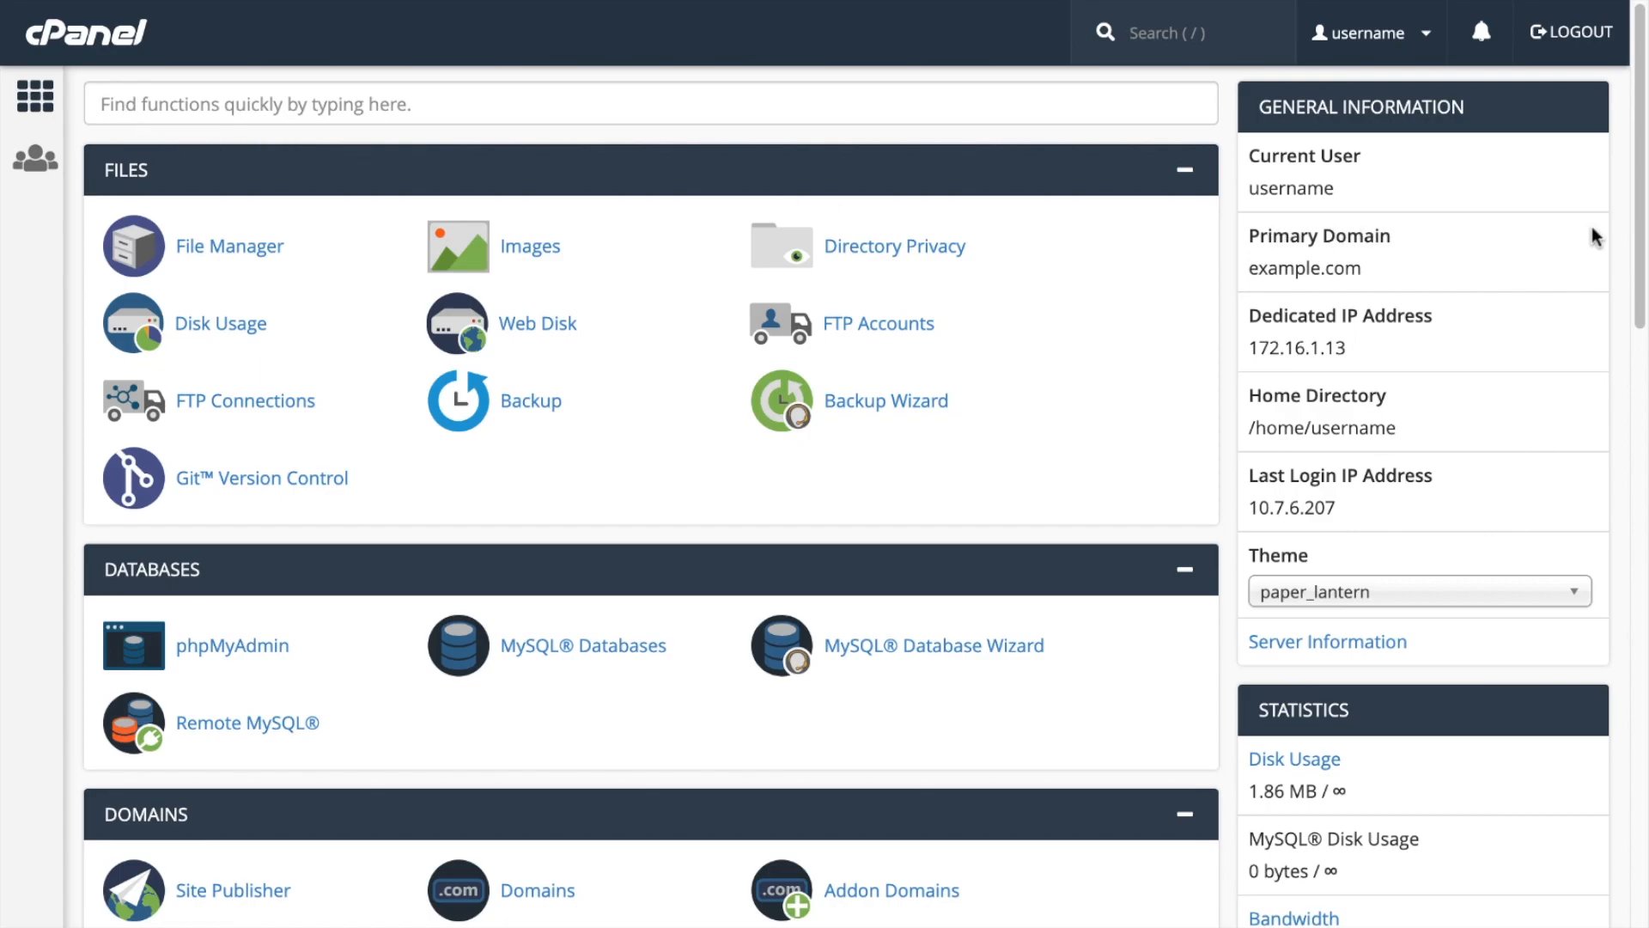
{"action": "scroll", "scroll_direction": "down", "scroll_amount": 3}
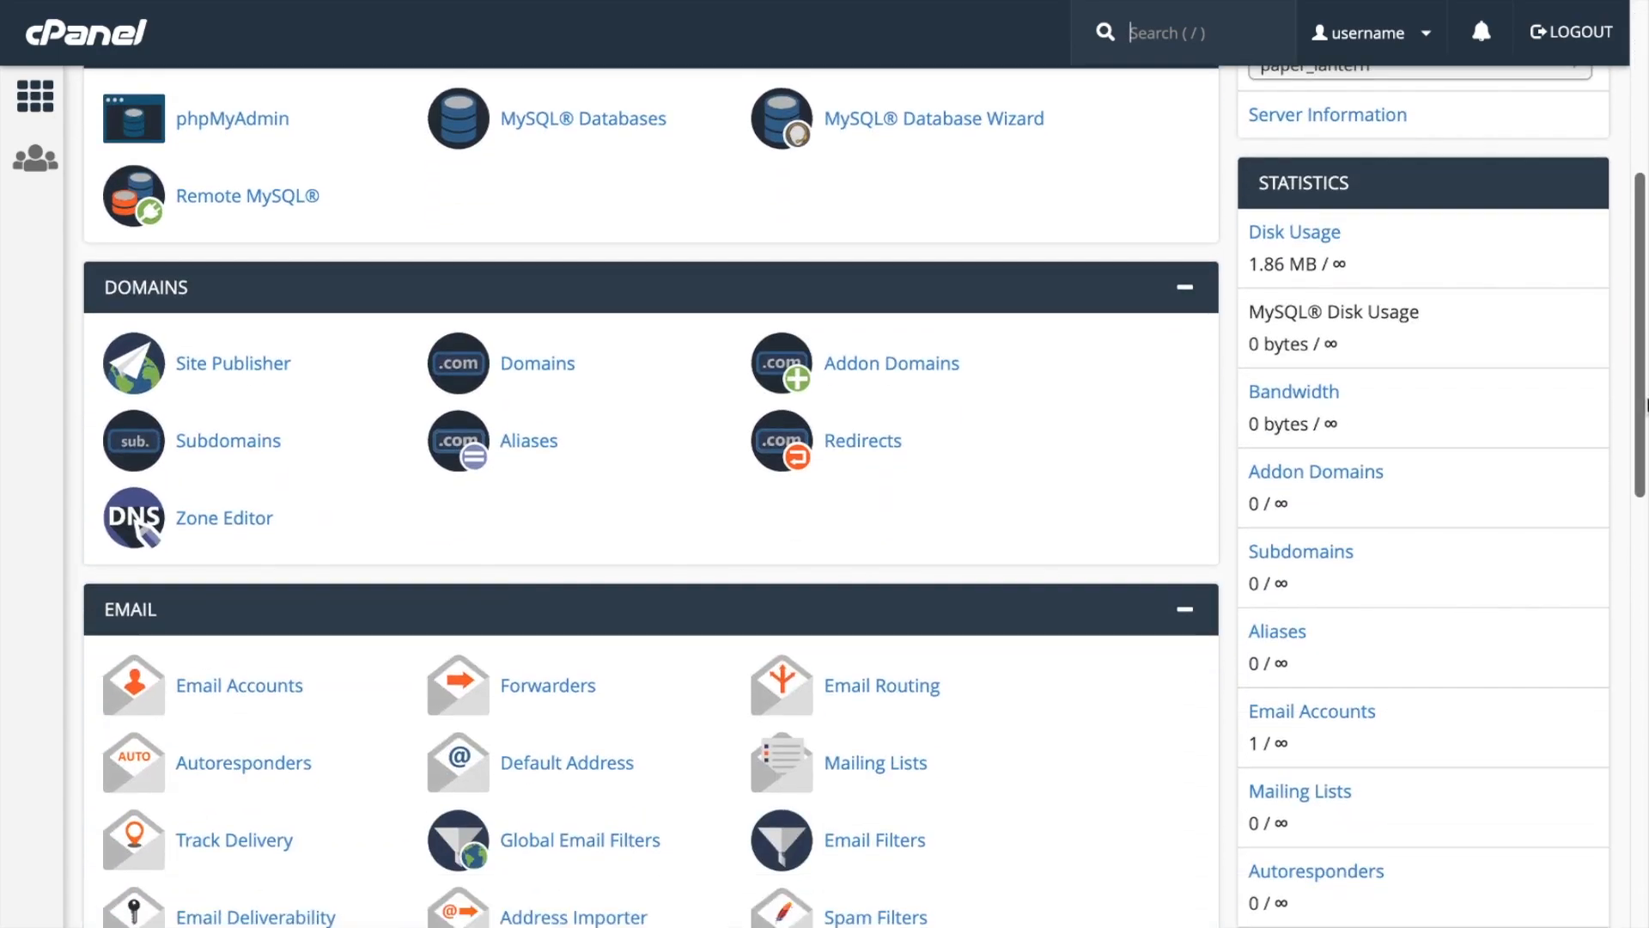
{"action": "scroll", "scroll_direction": "down", "scroll_amount": 3}
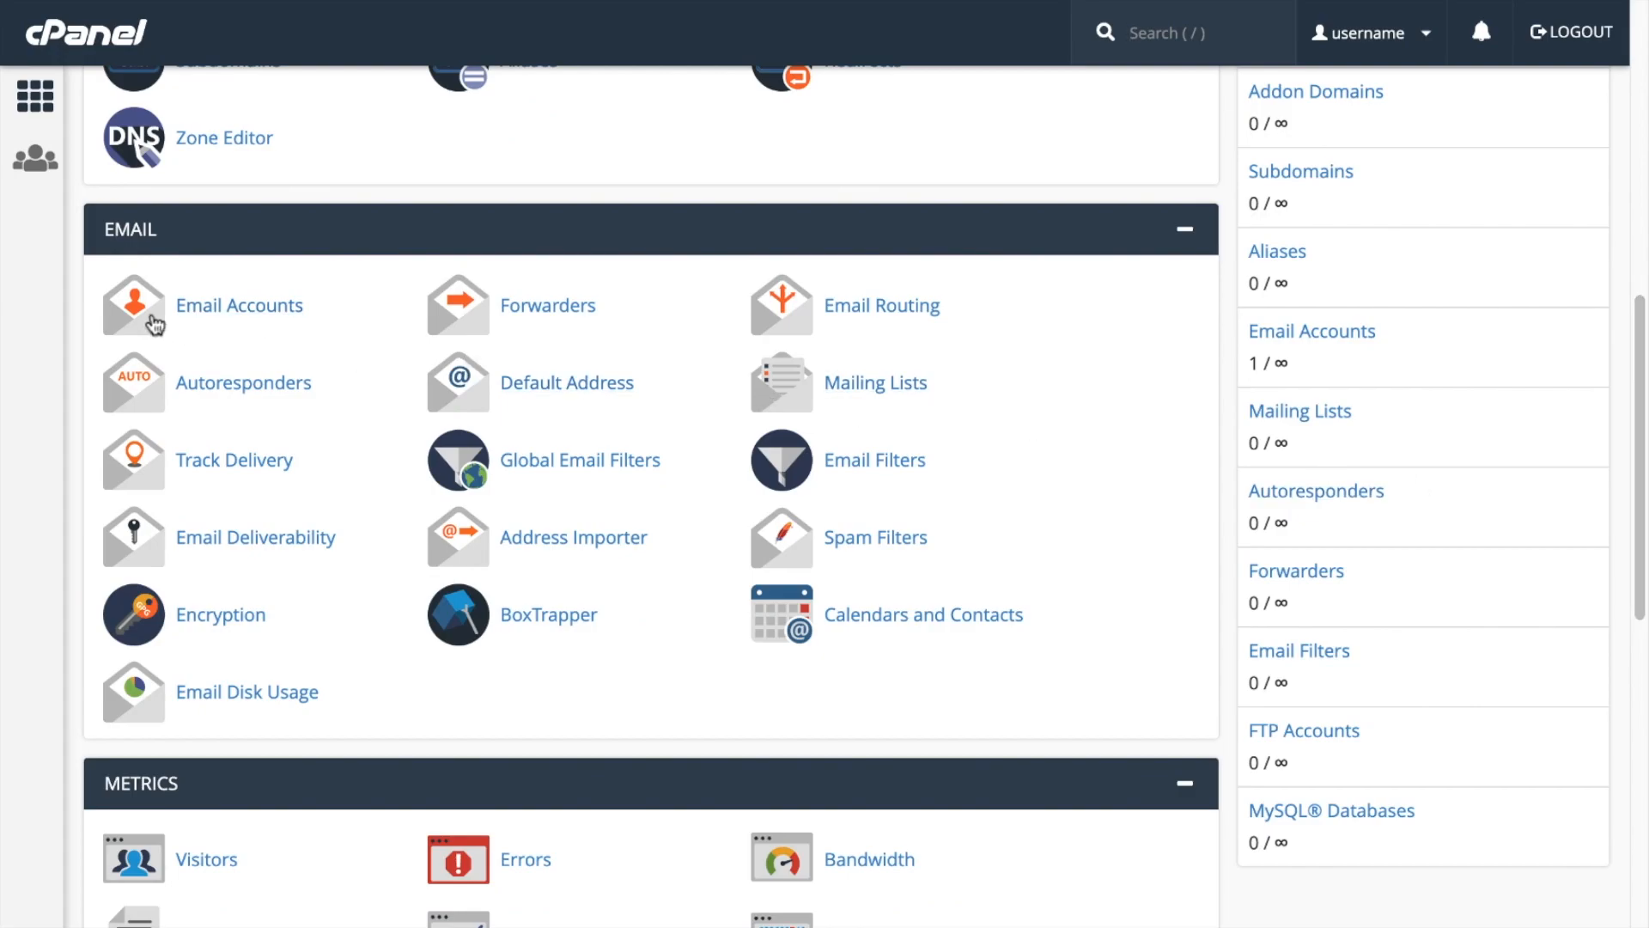
{"action": "left_click", "coordinate": [239, 305]}
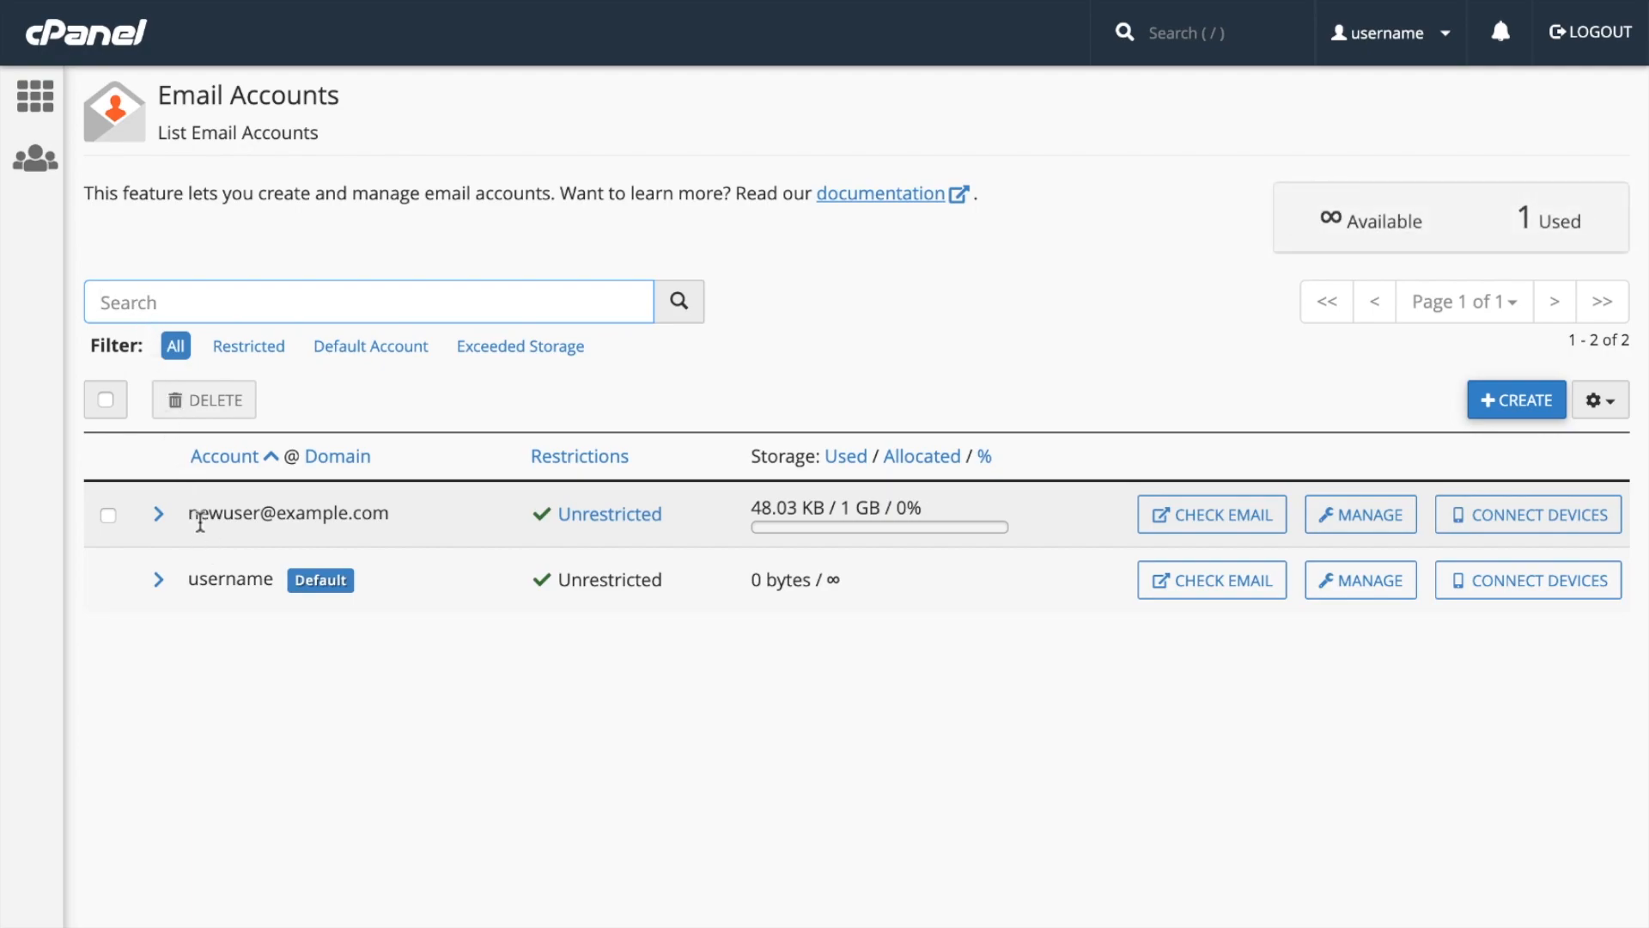
{"action": "mouse_move", "coordinate": [341, 539]}
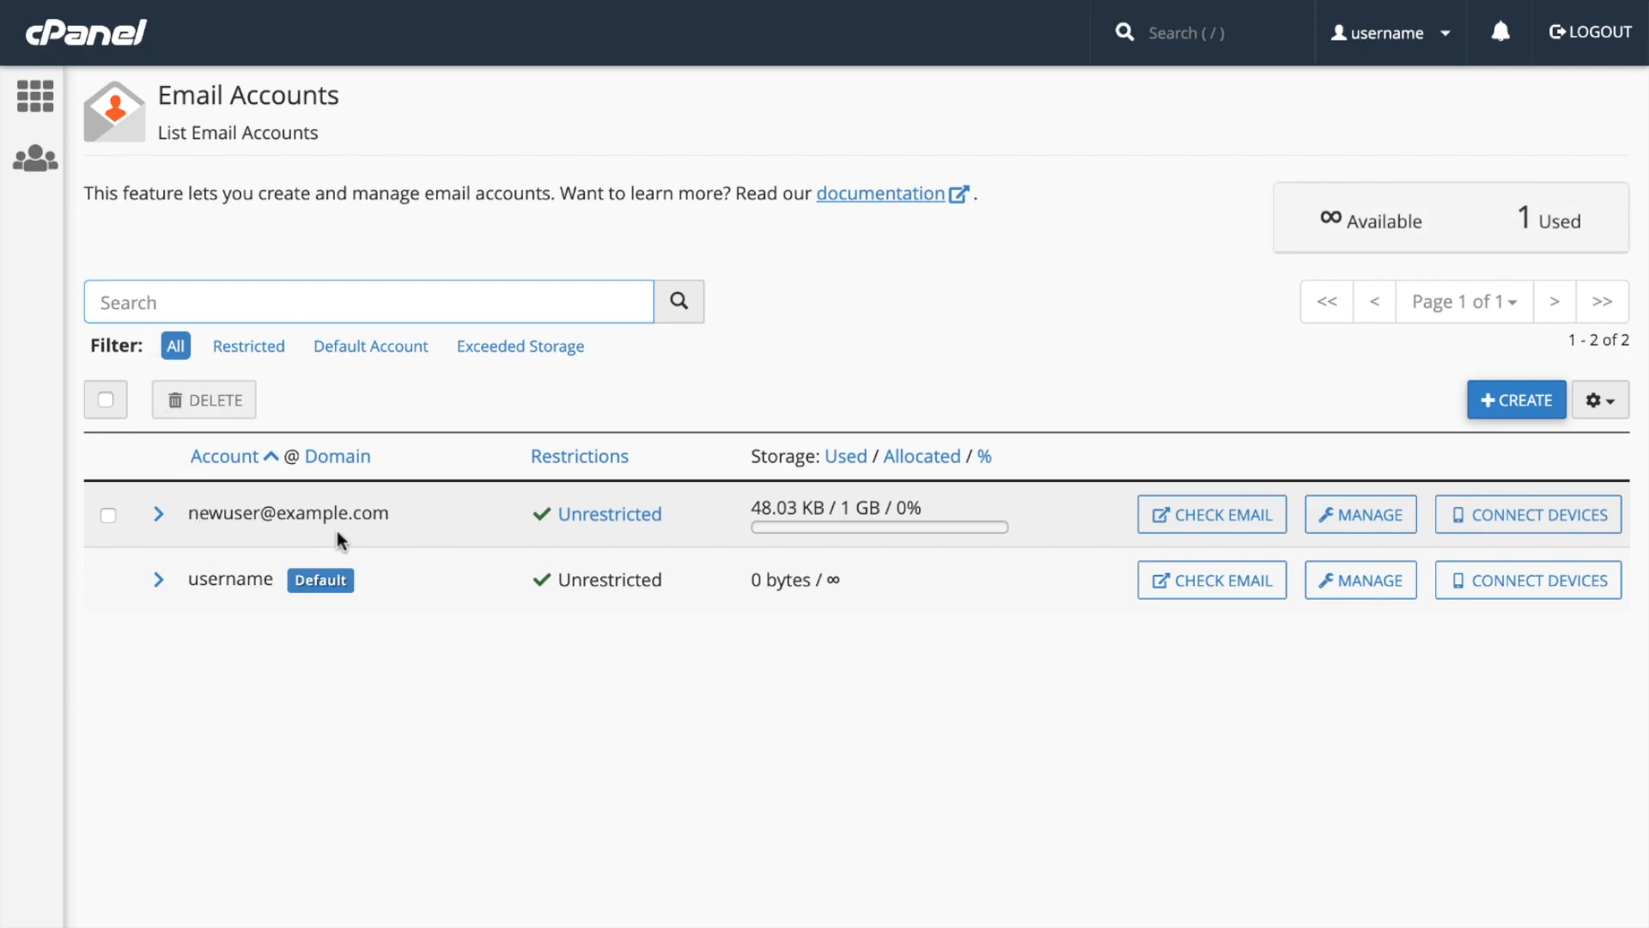